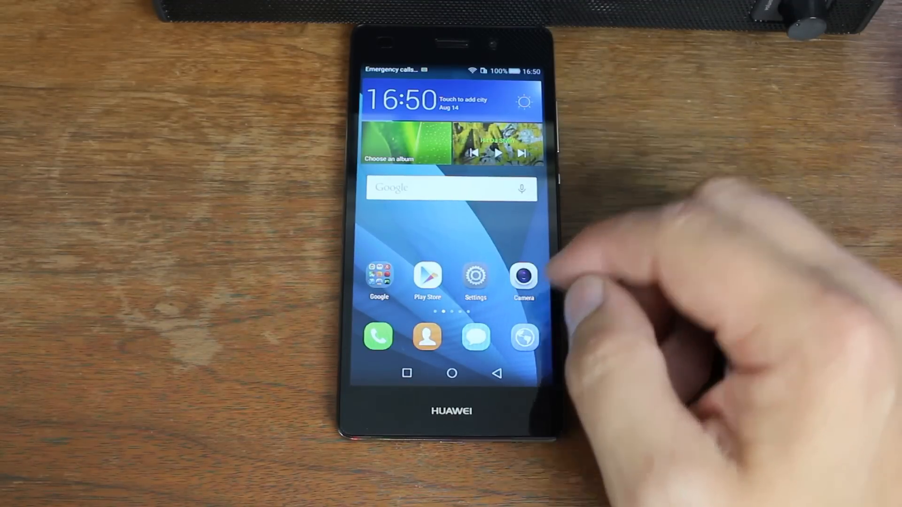
- Go into Settings and reach the About phone page showing the build number
click(475, 277)
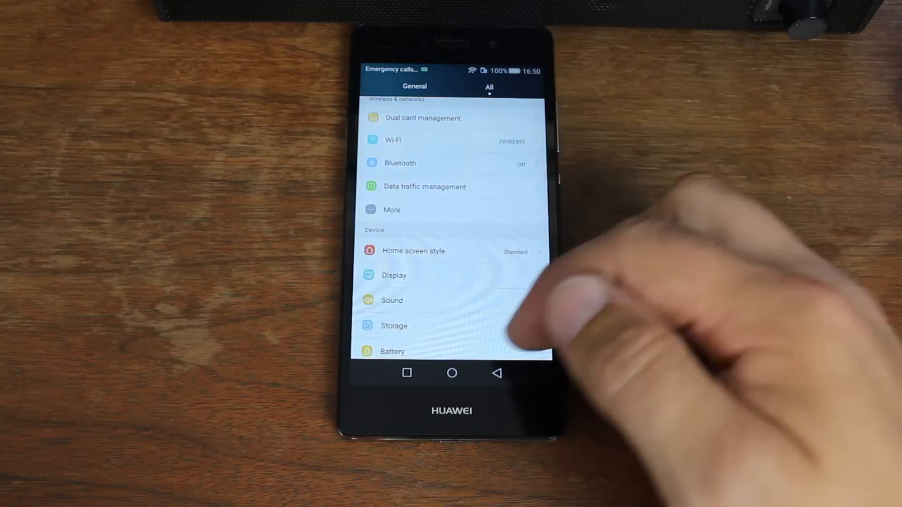
scroll(down, 3)
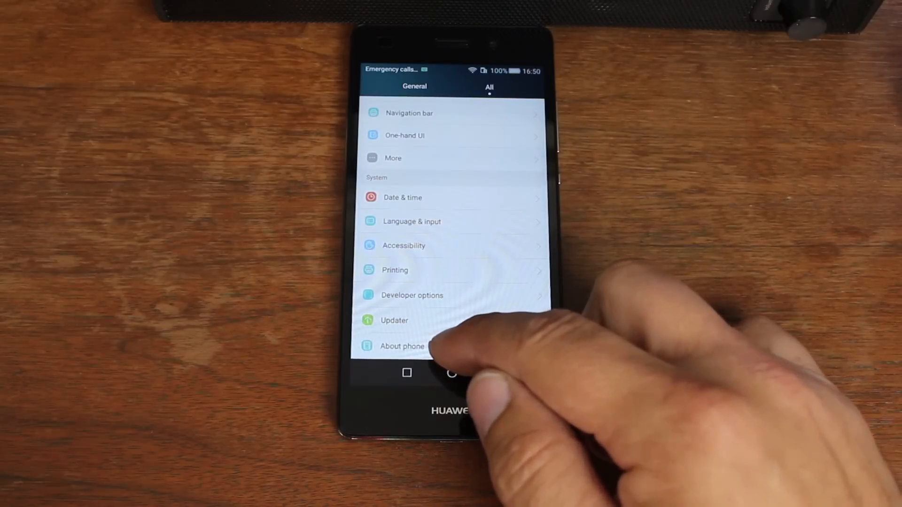
click(401, 346)
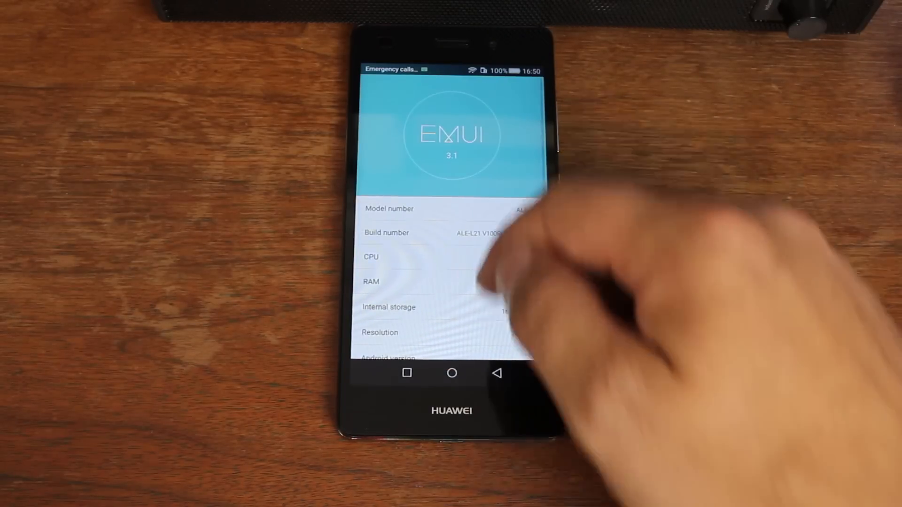
scroll(up, 3)
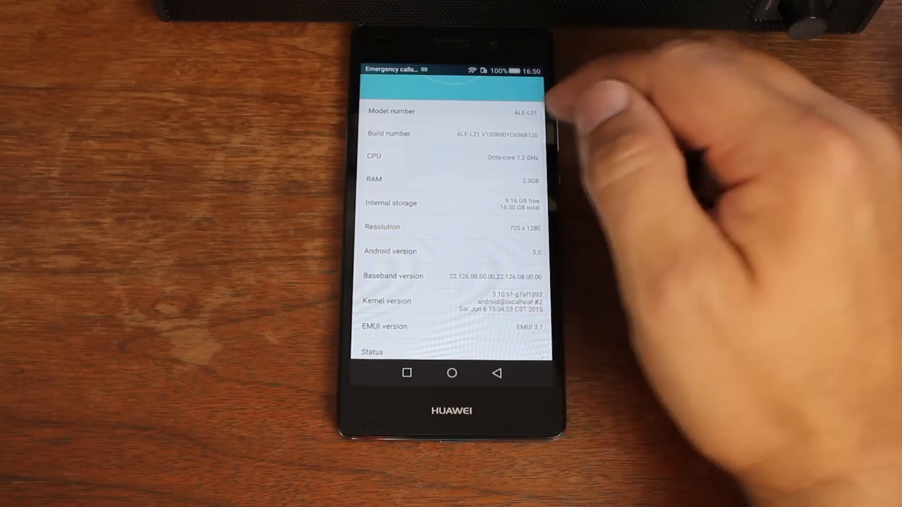
- Tap Build number repeatedly until the 'already a developer' toast confirms developer mode
click(455, 132)
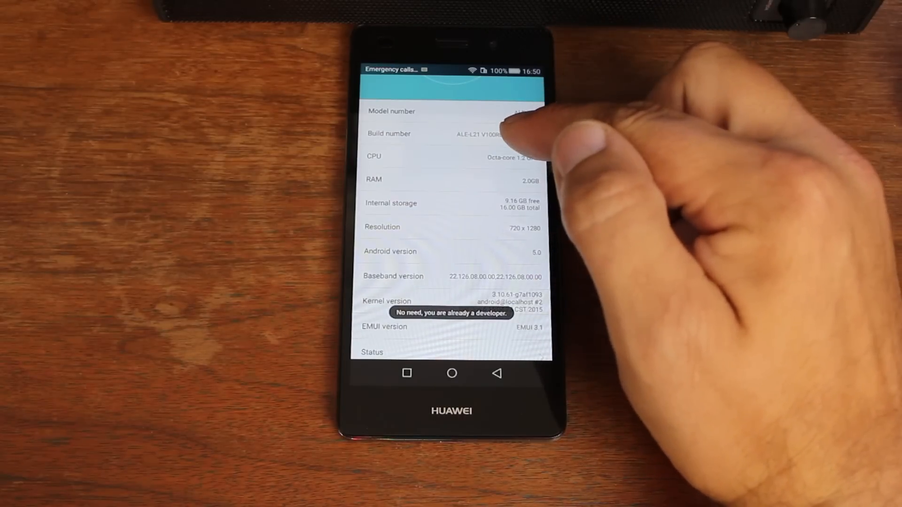
click(452, 133)
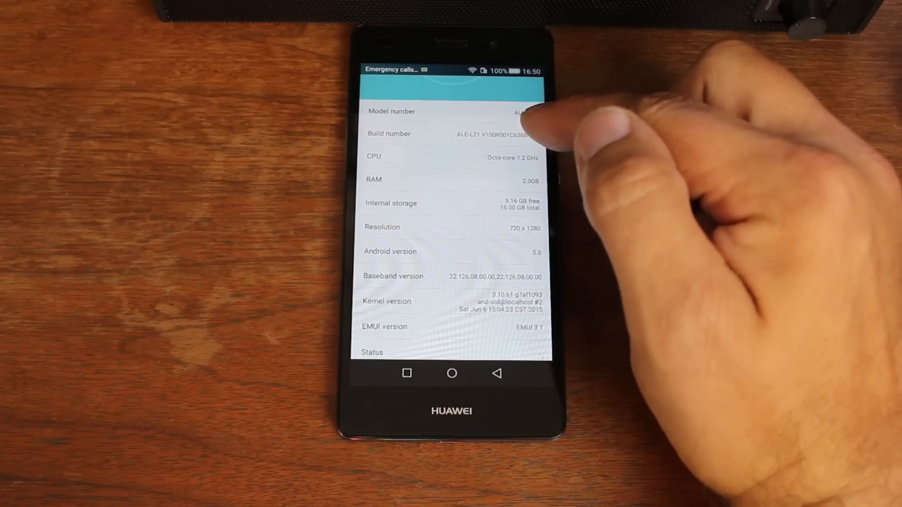
click(450, 132)
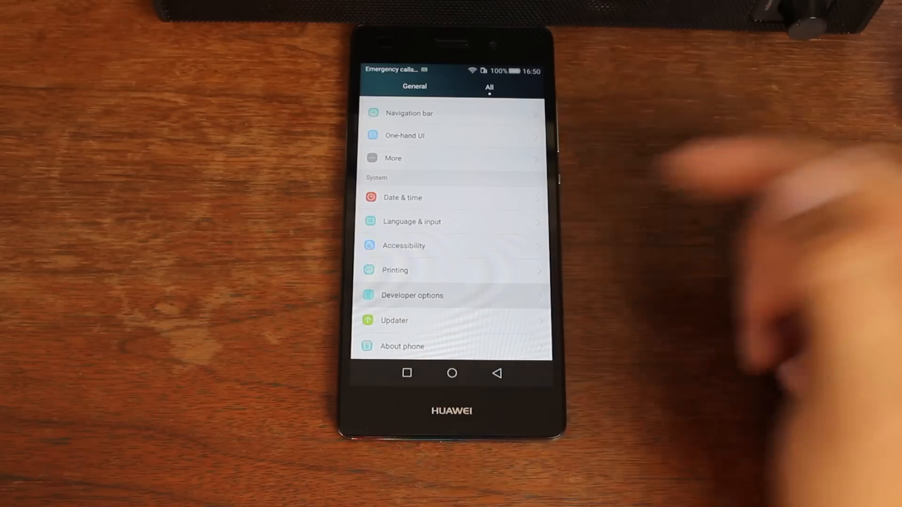
- In Developer options, switch USB debugging on and accept the confirmation prompt
click(411, 295)
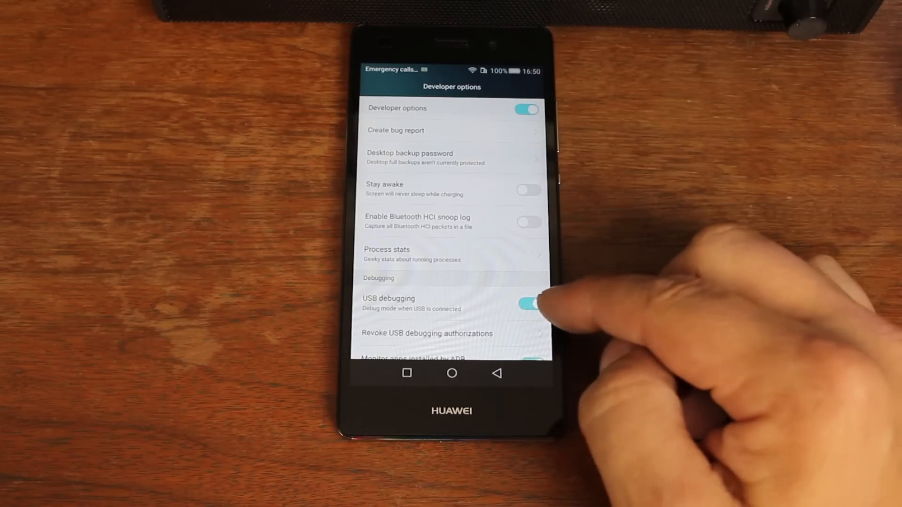
click(527, 304)
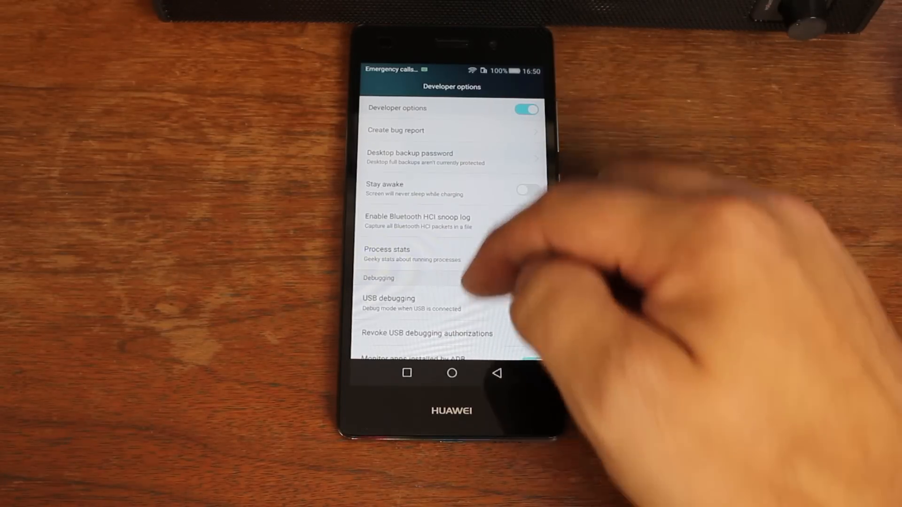
click(527, 303)
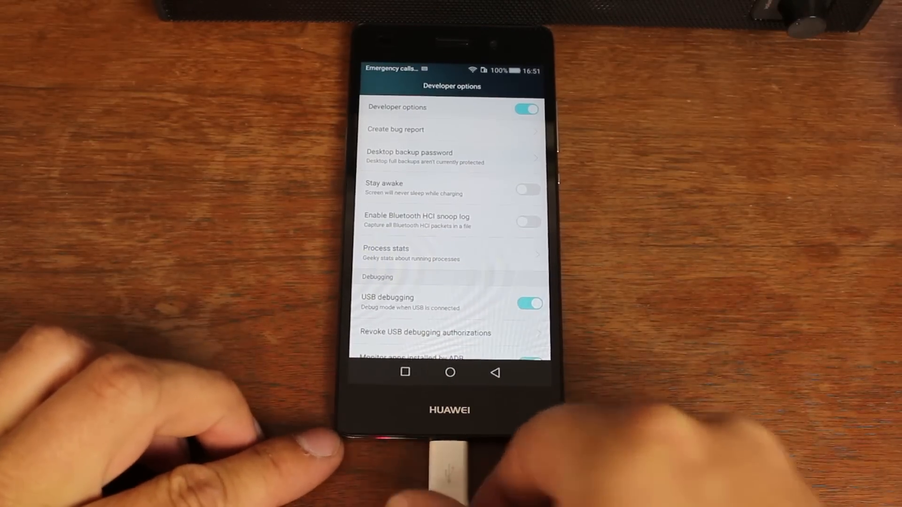
- Return to the home screen and check the USB debugging connected notification in the shade
click(450, 372)
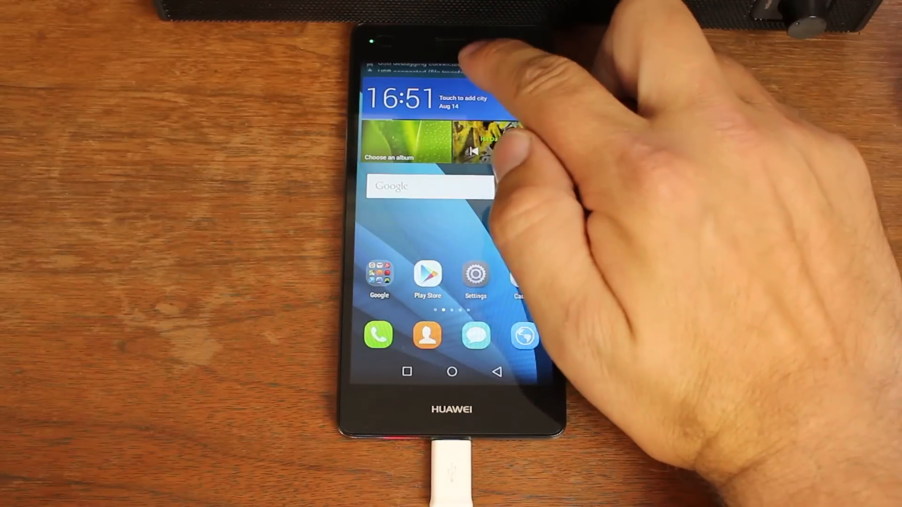
drag(461, 52, 460, 231)
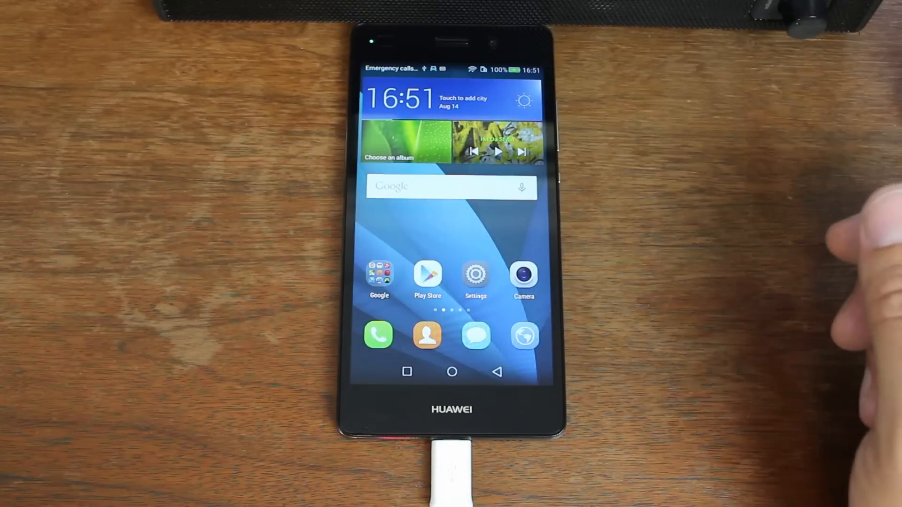
mouse_move(719, 230)
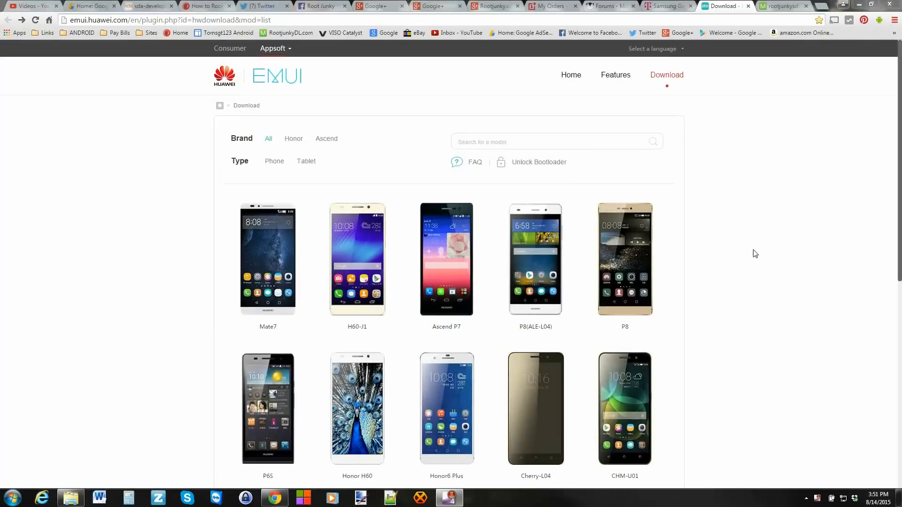
mouse_move(793, 189)
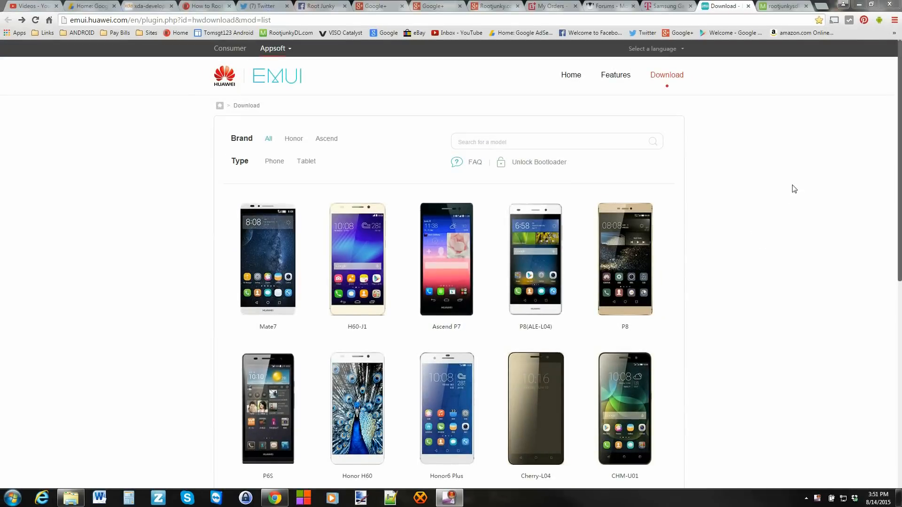
mouse_move(369, 96)
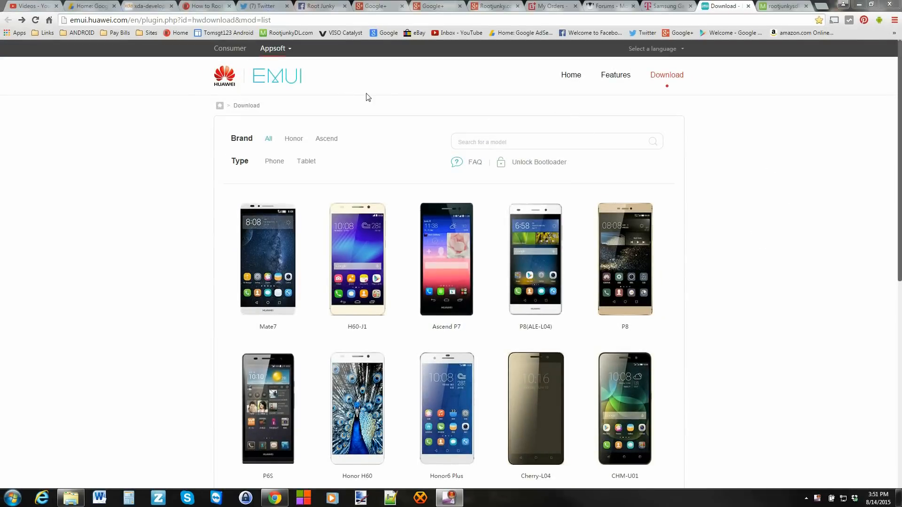
mouse_move(268, 299)
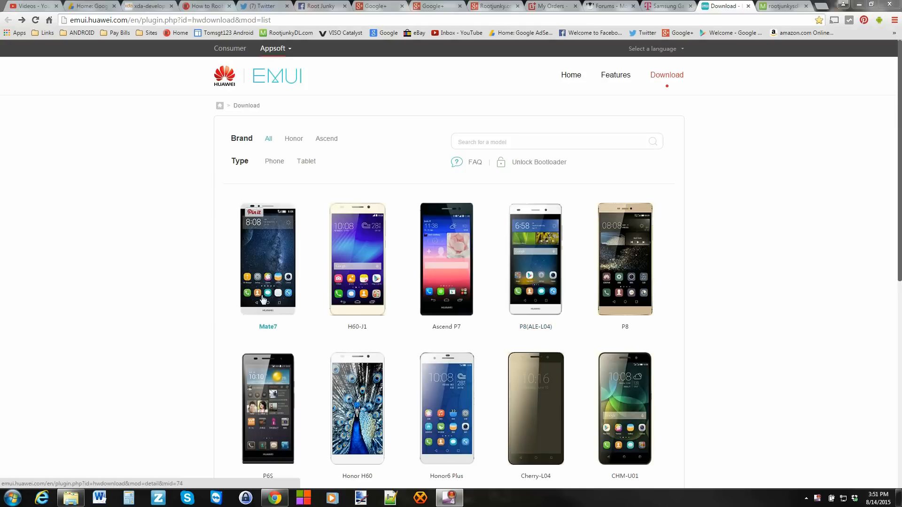
mouse_move(522, 335)
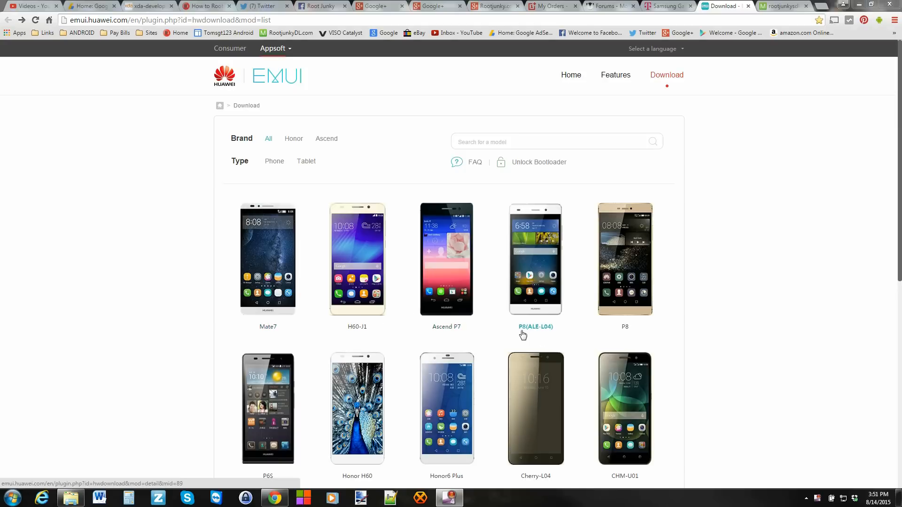
mouse_move(572, 300)
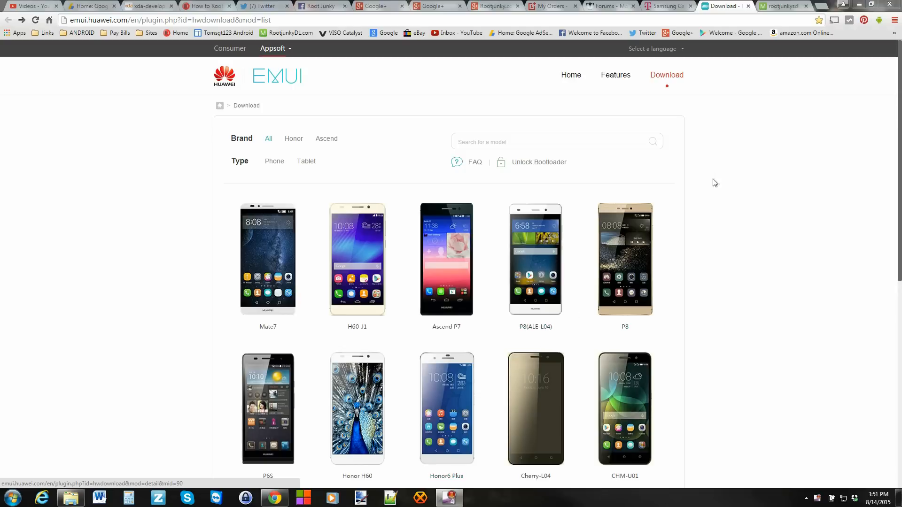
mouse_move(531, 169)
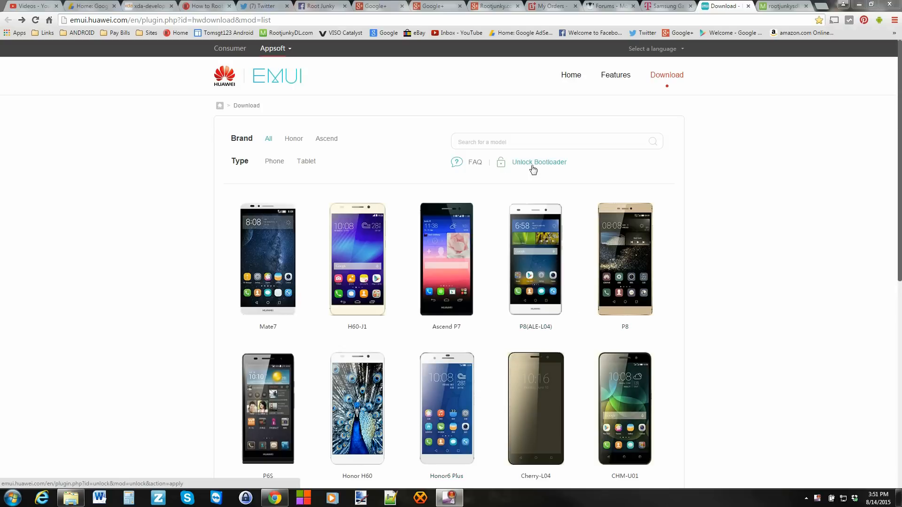
- Follow the Unlock Bootloader link on the emui.huawei.com download page
click(655, 48)
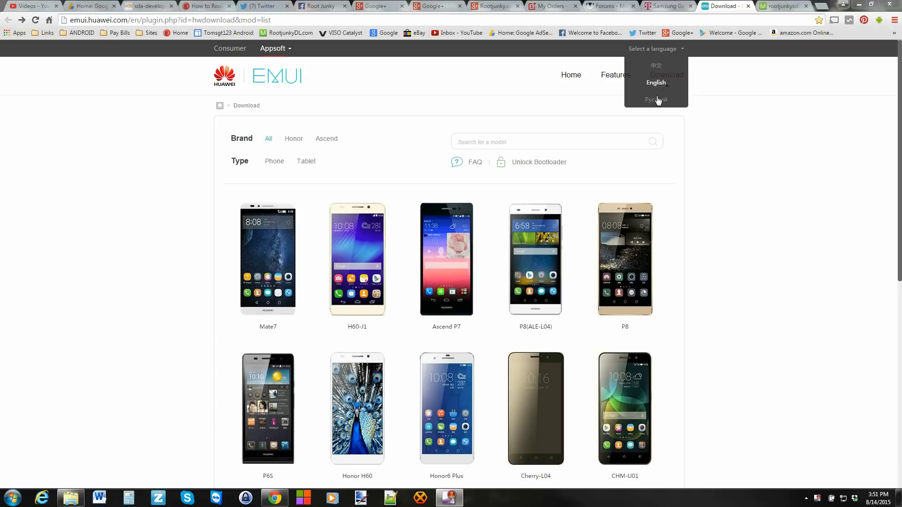
mouse_move(665, 85)
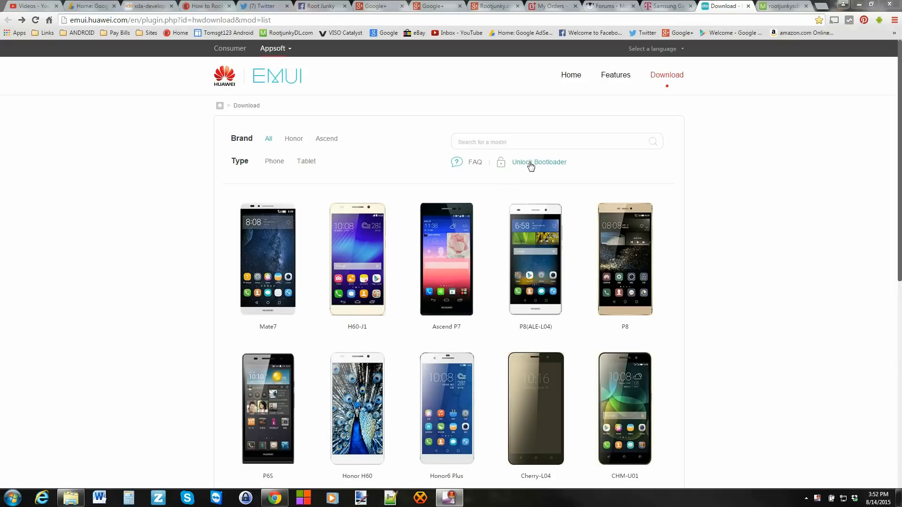
click(539, 162)
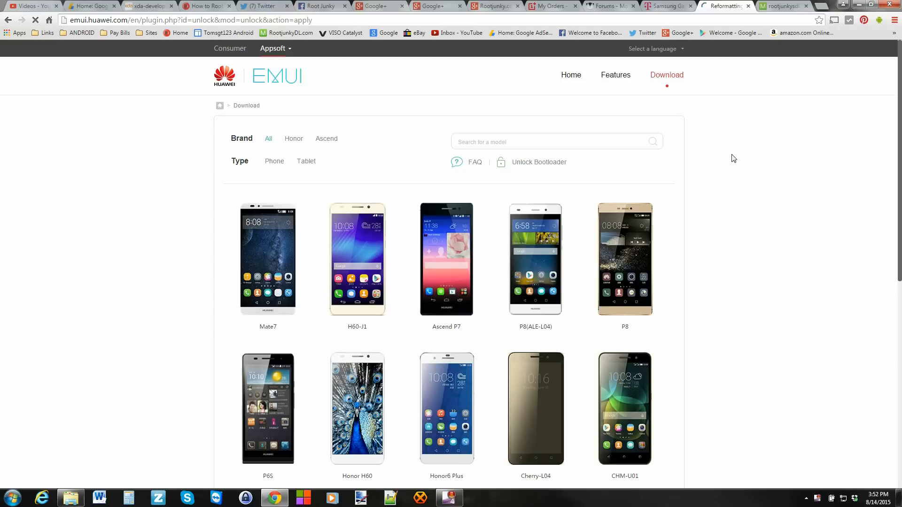
mouse_move(731, 174)
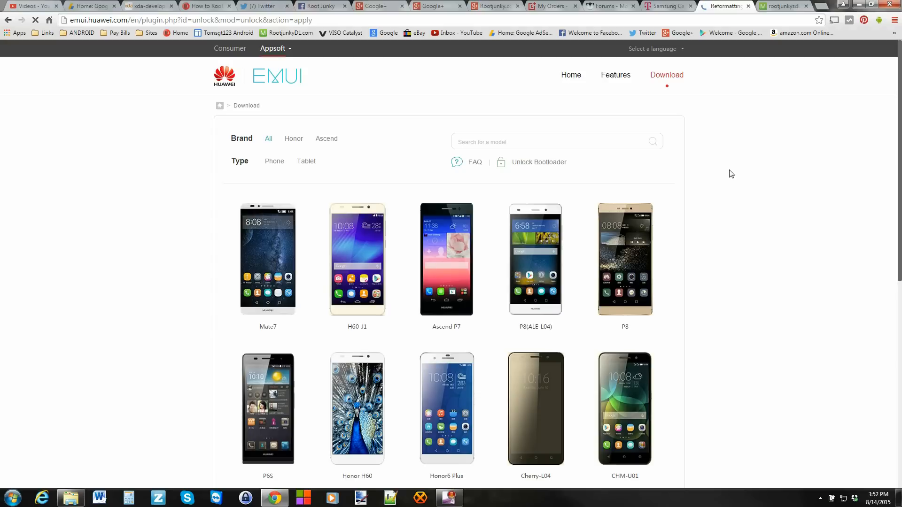
mouse_move(709, 171)
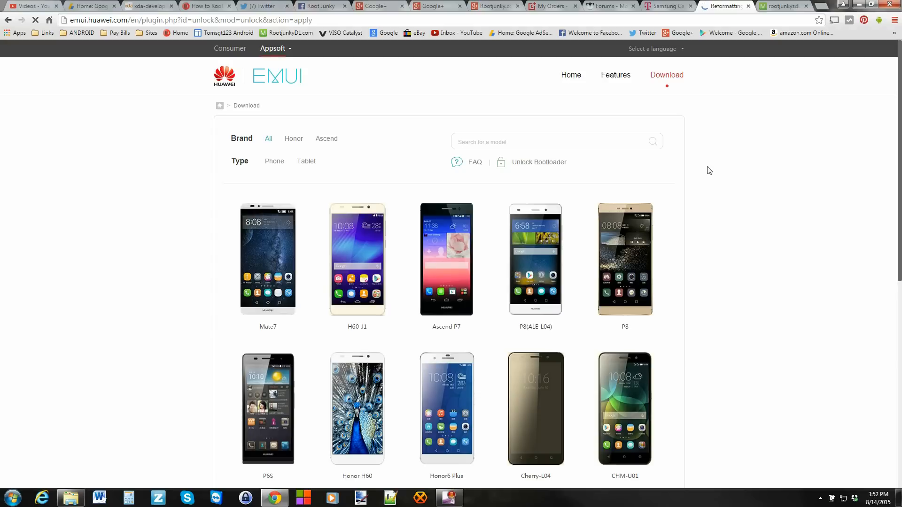
- Tick 'I have read and accept all terms above' on the Unlocking Agreement and continue with Next
click(539, 162)
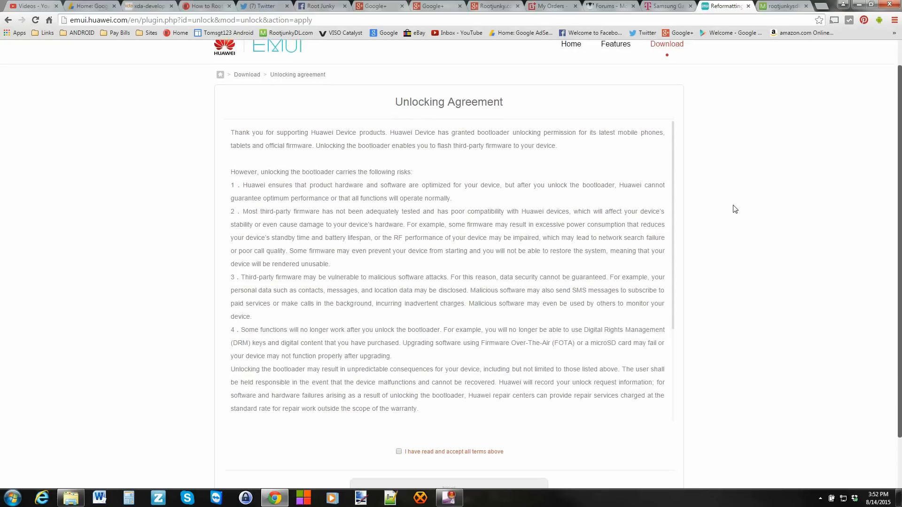
scroll(down, 3)
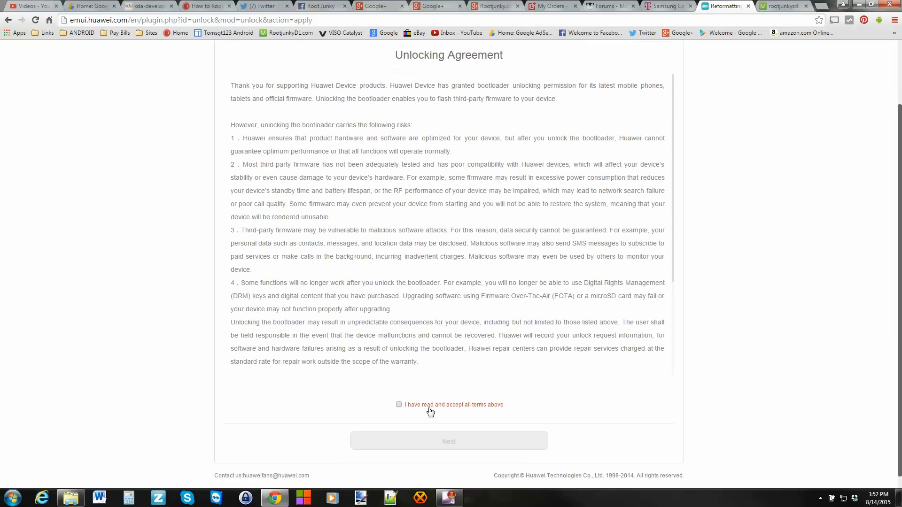
click(399, 404)
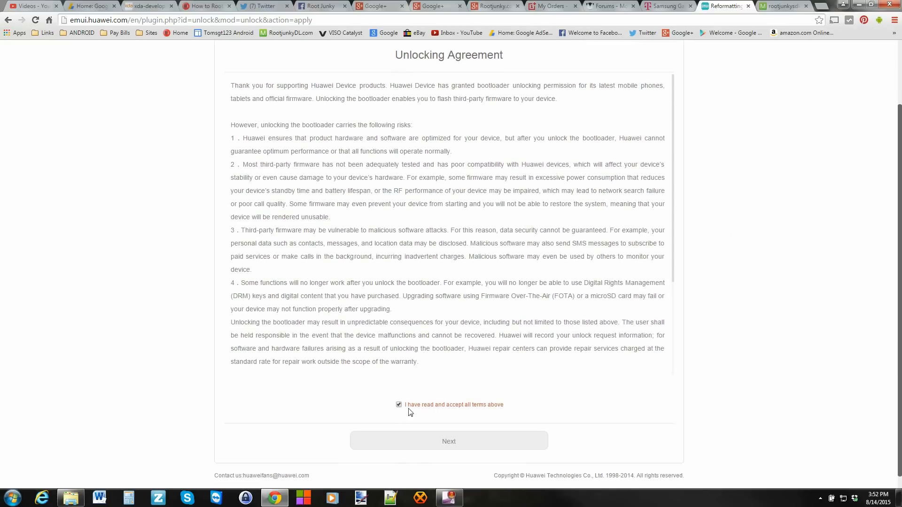
mouse_move(465, 145)
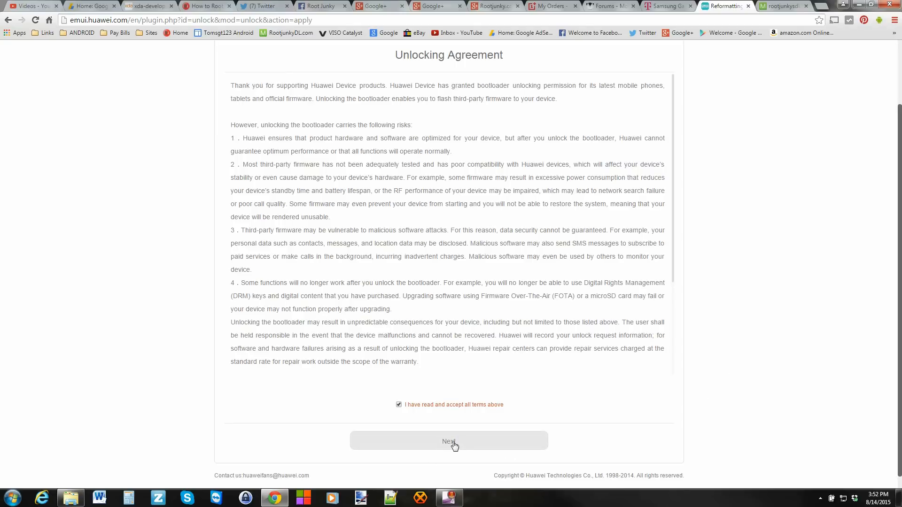
click(448, 441)
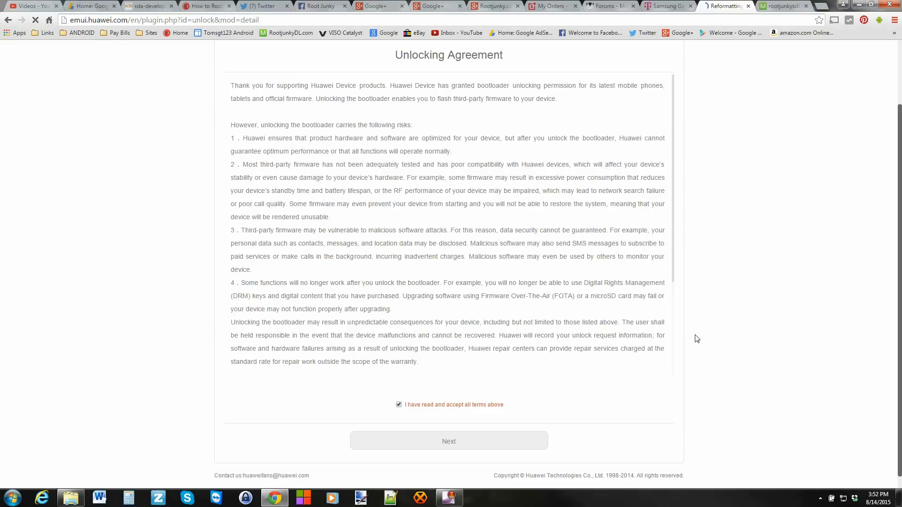
- Choose Smart Phone as product type and scroll through the Product model list
click(449, 442)
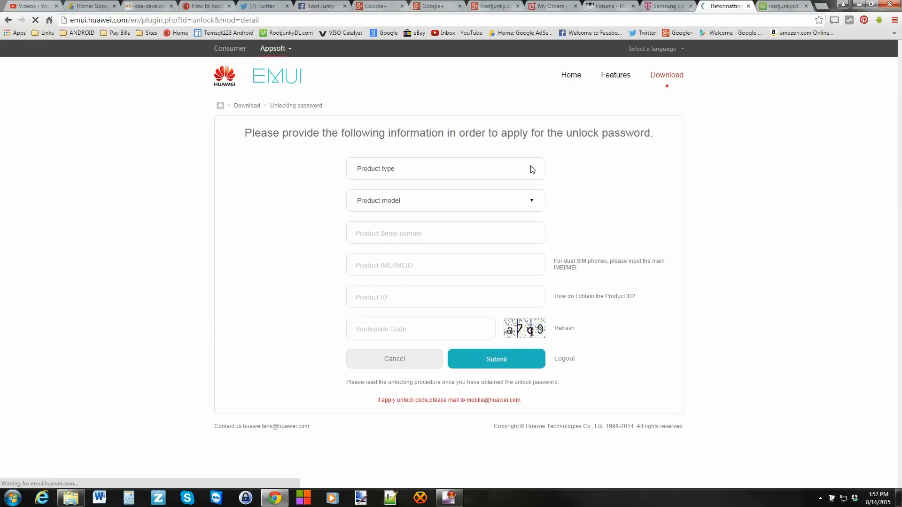
click(445, 168)
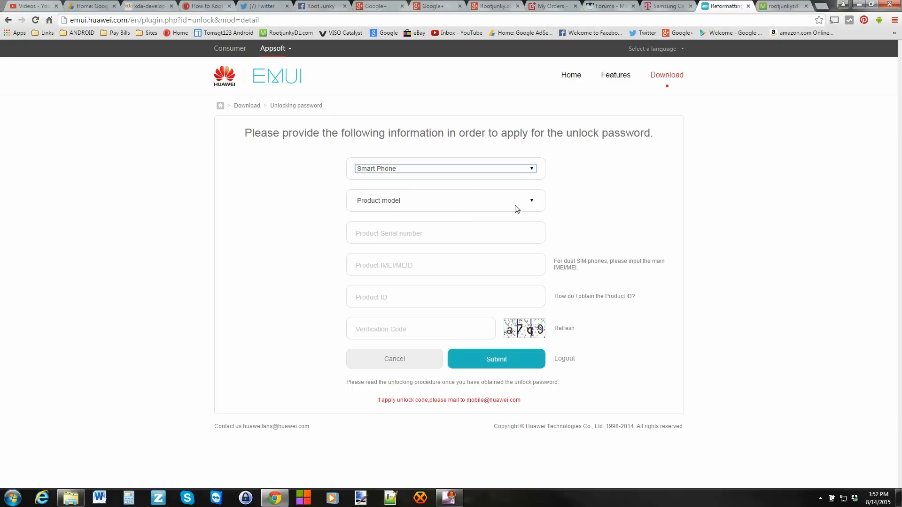
click(445, 200)
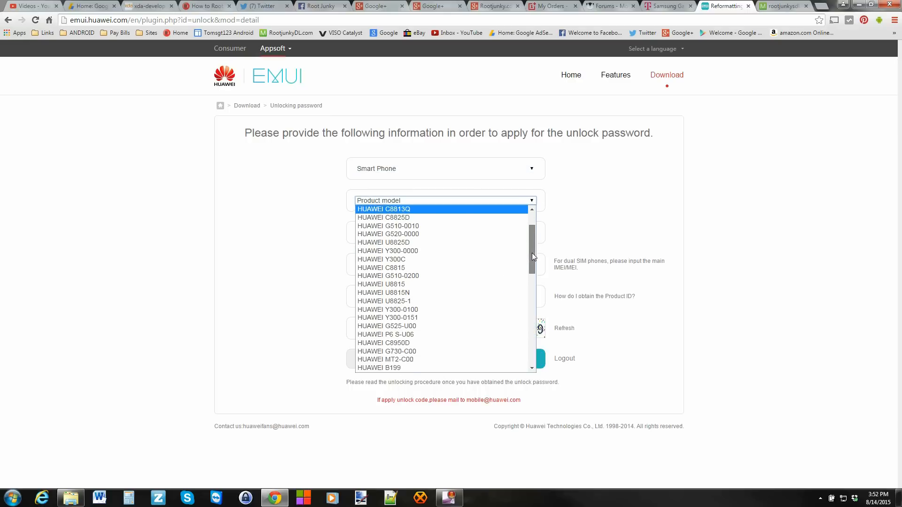
scroll(down, 3)
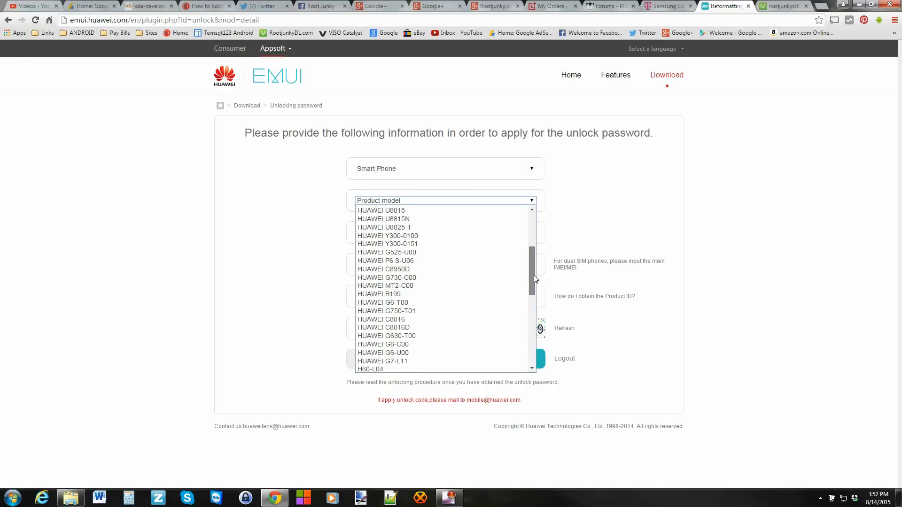
scroll(down, 3)
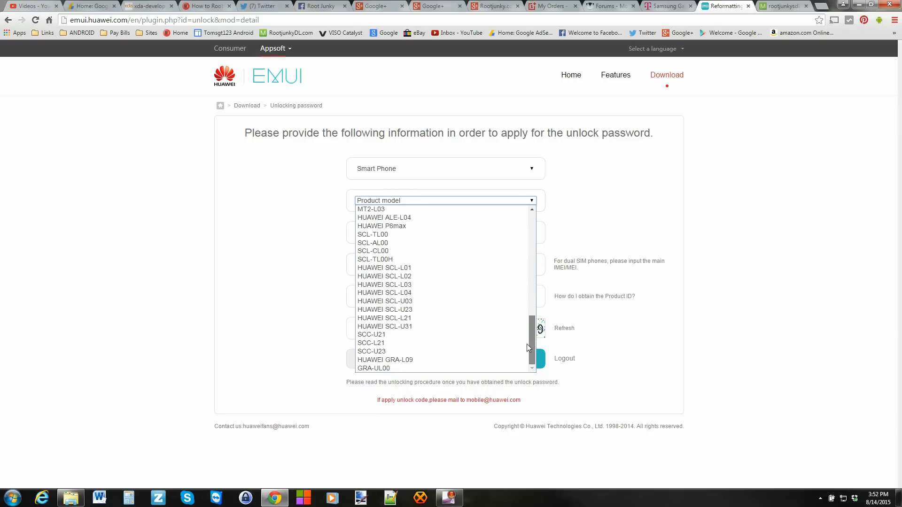
mouse_move(531, 354)
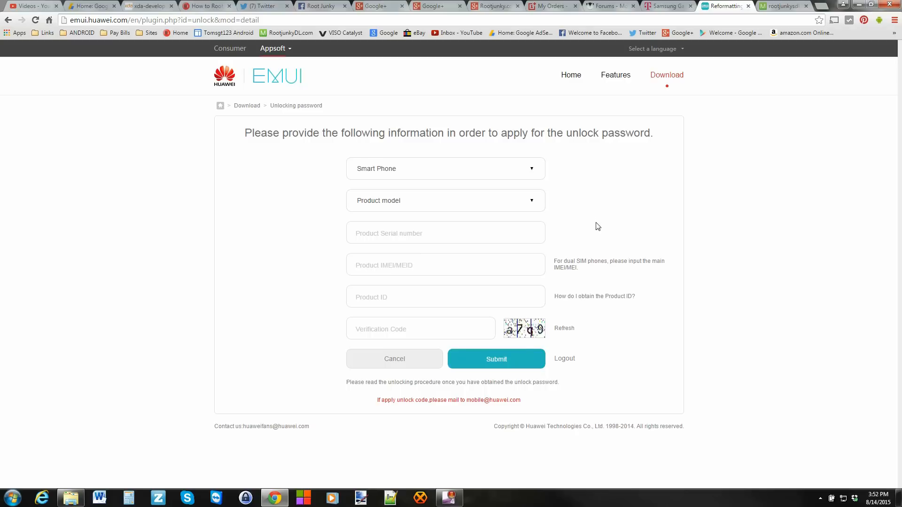
mouse_move(608, 146)
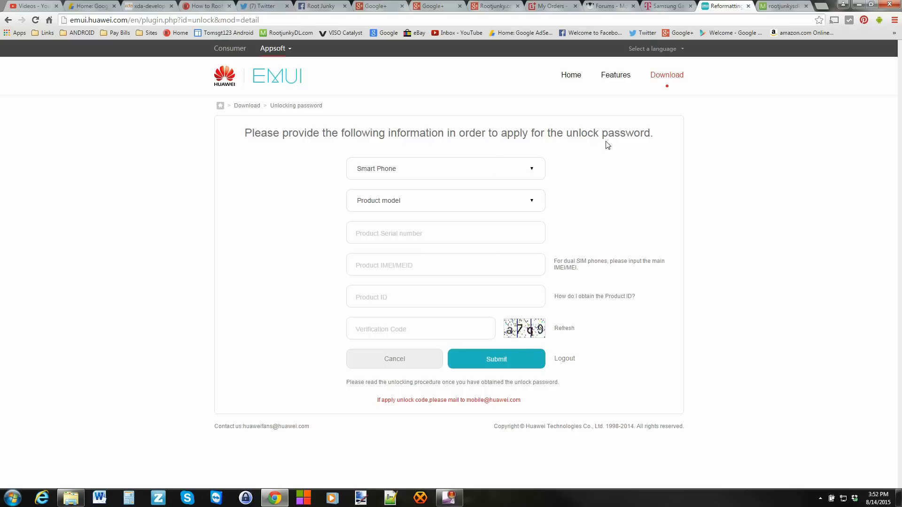
mouse_move(631, 177)
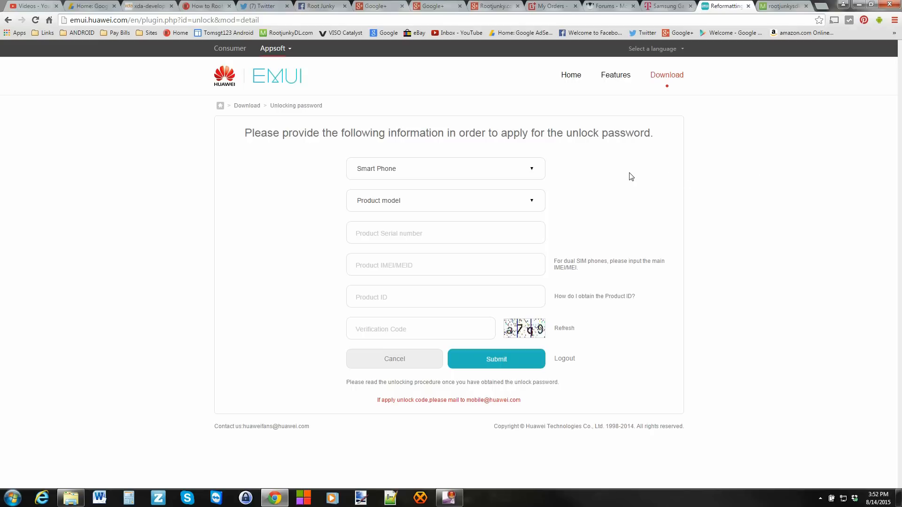
mouse_move(693, 139)
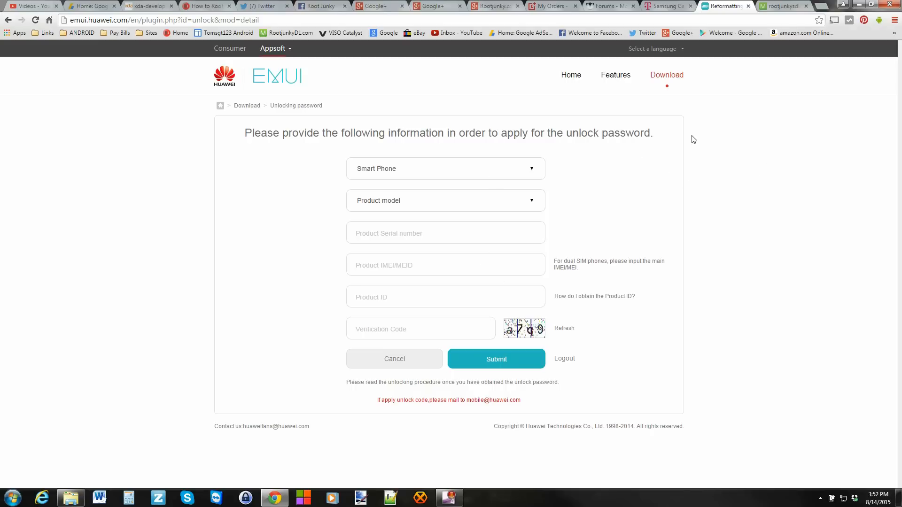
- Switch to the rootjunkysdl.com tab and show the Huawei P8 Lite files
click(778, 5)
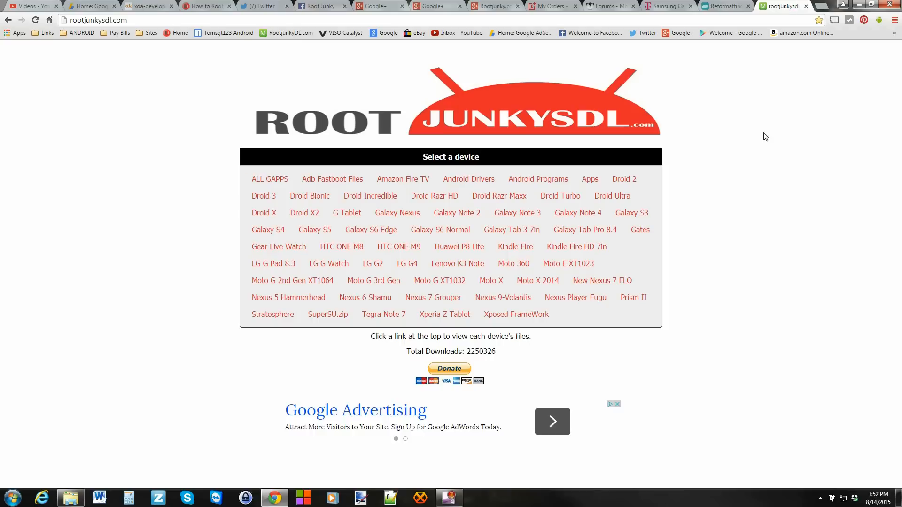
mouse_move(459, 246)
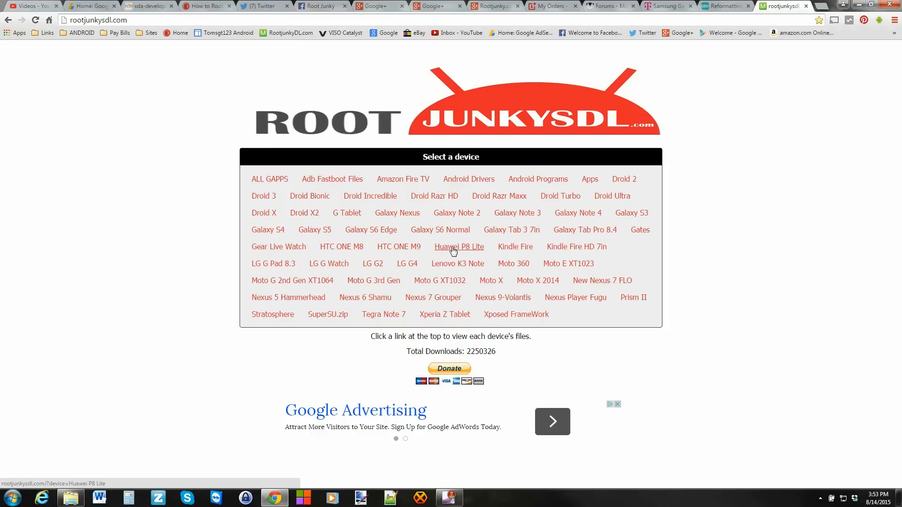
click(459, 246)
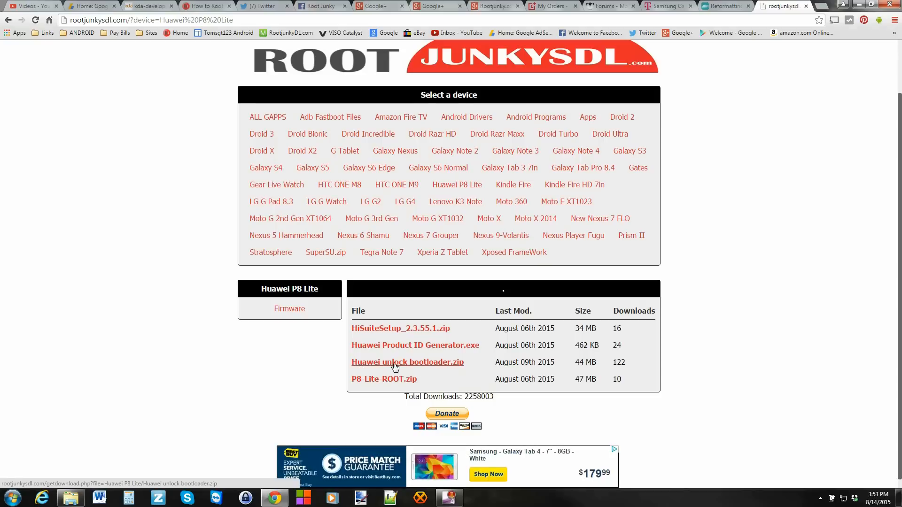
mouse_move(413, 364)
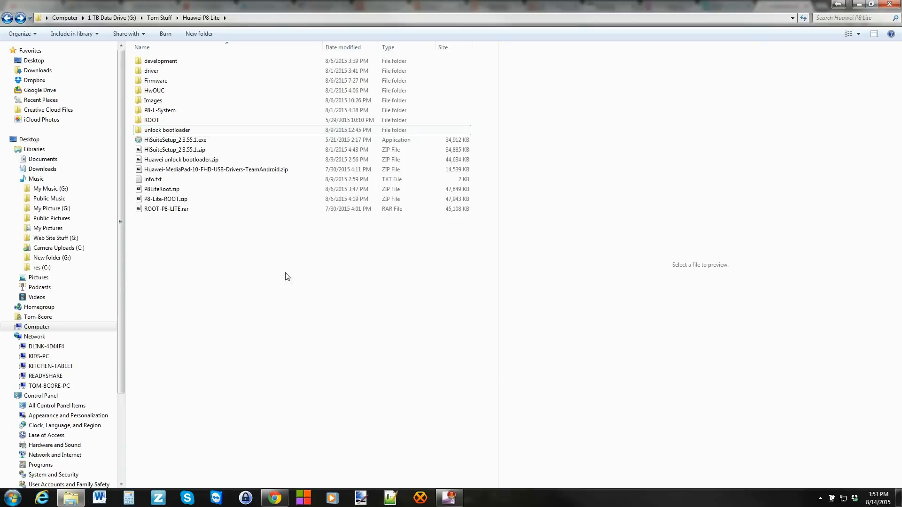
- Enter the extracted unlock bootloader folder inside the Huawei P8 Lite folder
click(181, 160)
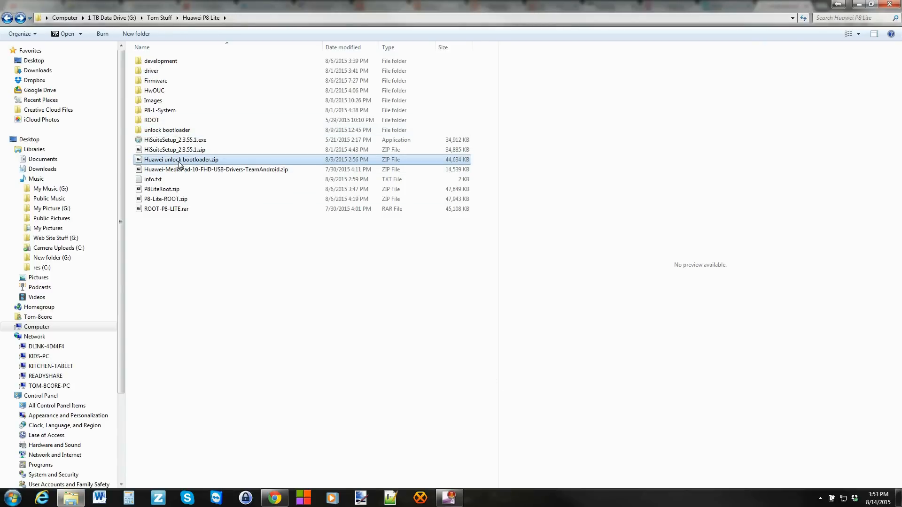
click(167, 129)
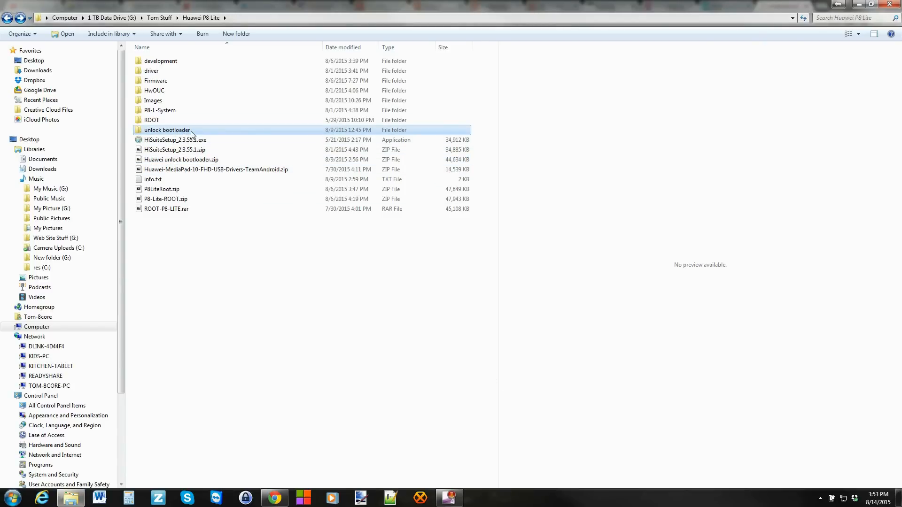
double_click(167, 129)
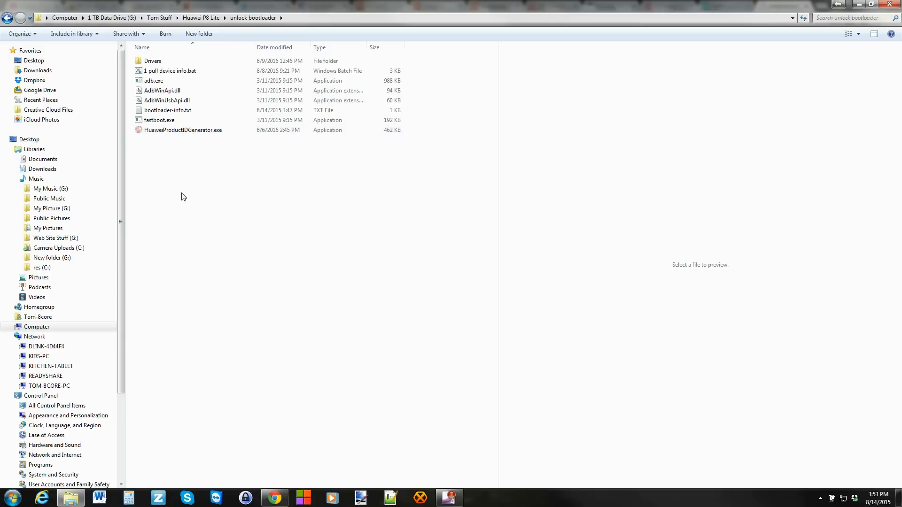
mouse_move(193, 175)
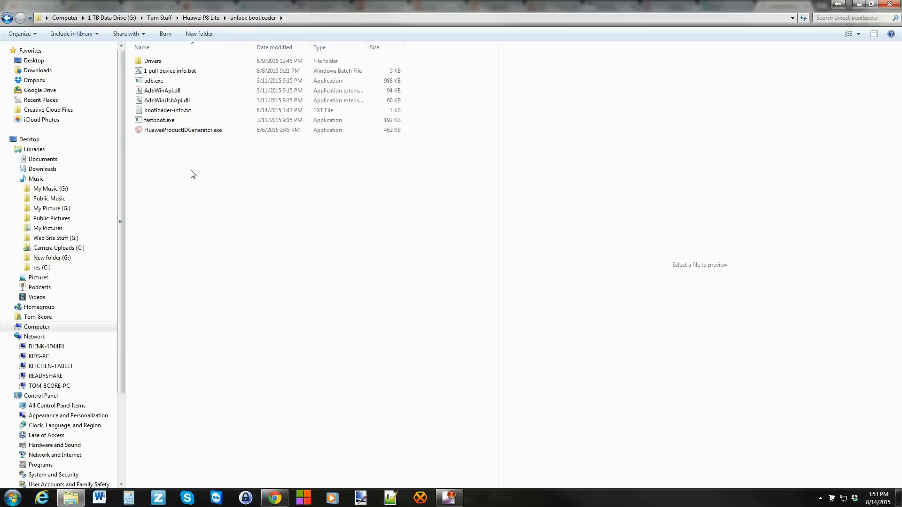
mouse_move(207, 175)
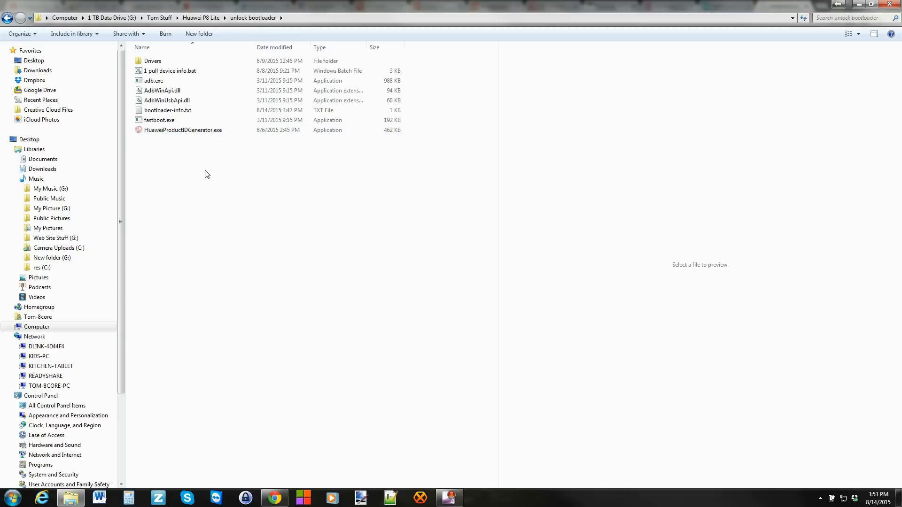
mouse_move(217, 170)
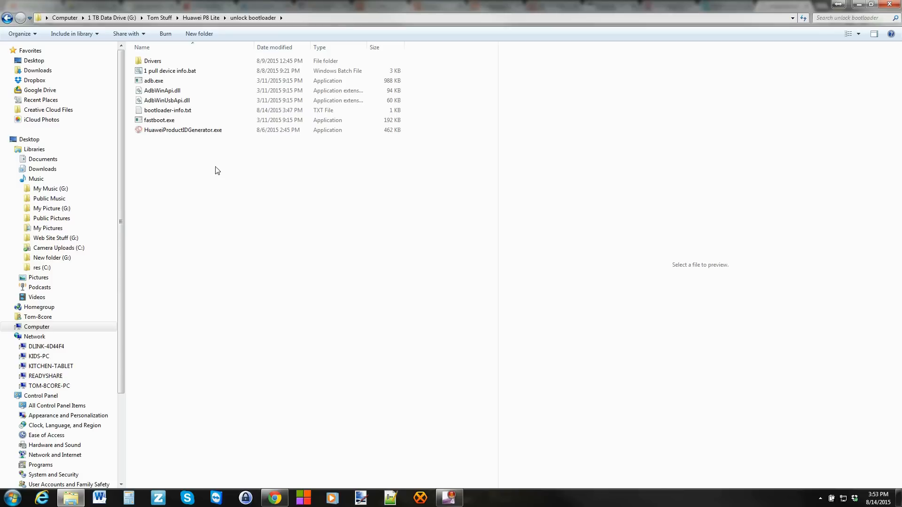
- Look through the Drivers folder's HiSuite and universal ADB installers, then return to the unlock bootloader folder
click(170, 71)
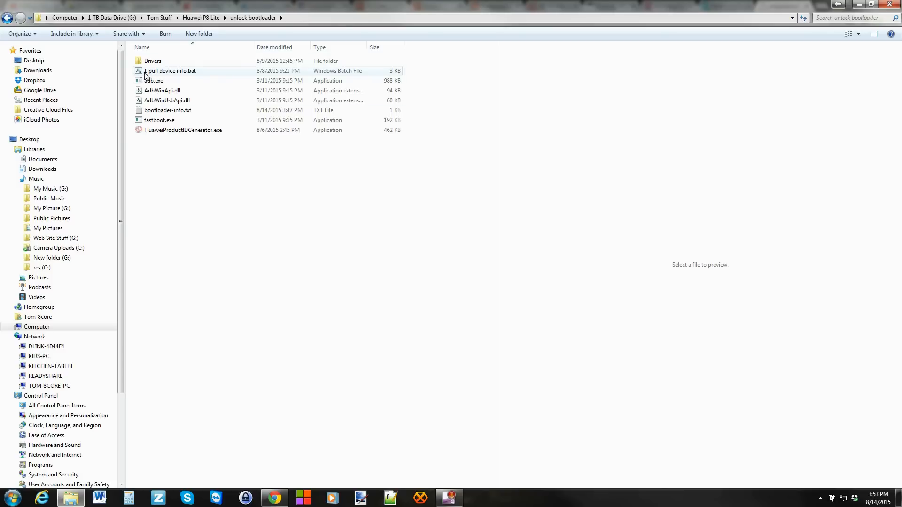
double_click(153, 60)
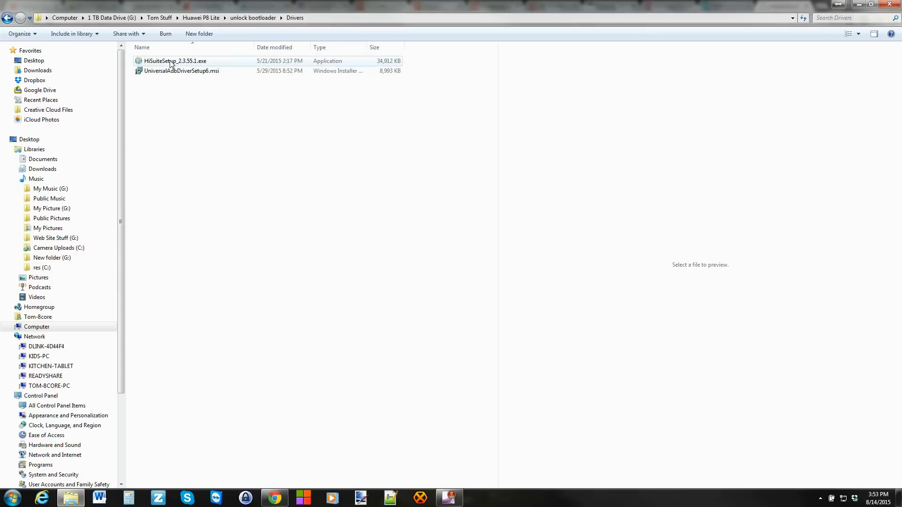
mouse_move(152, 64)
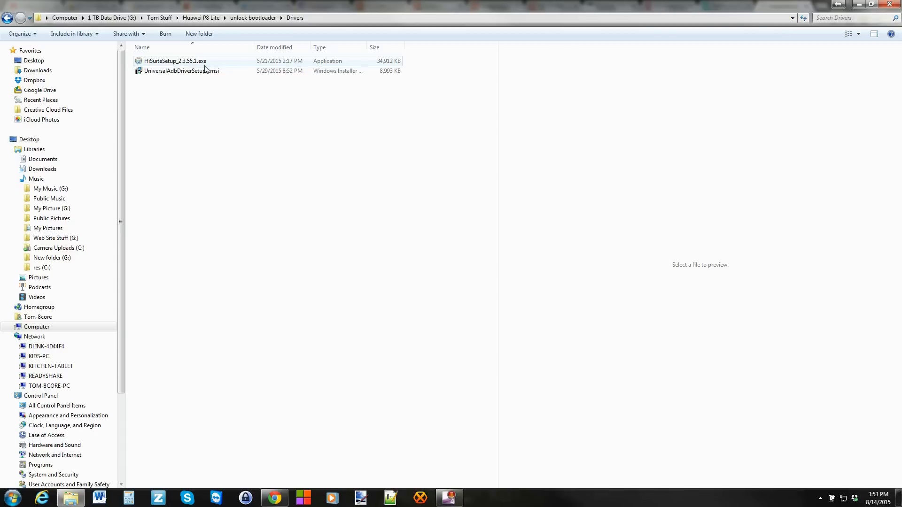
click(181, 71)
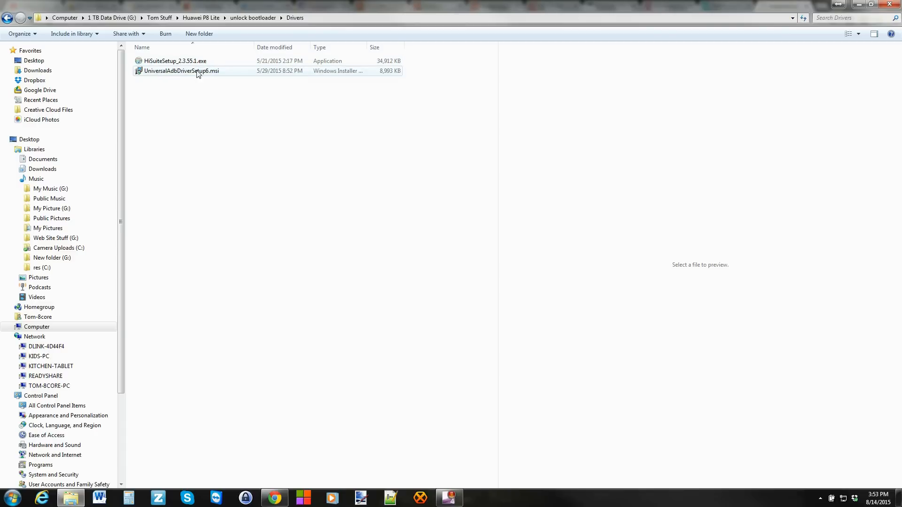
click(8, 18)
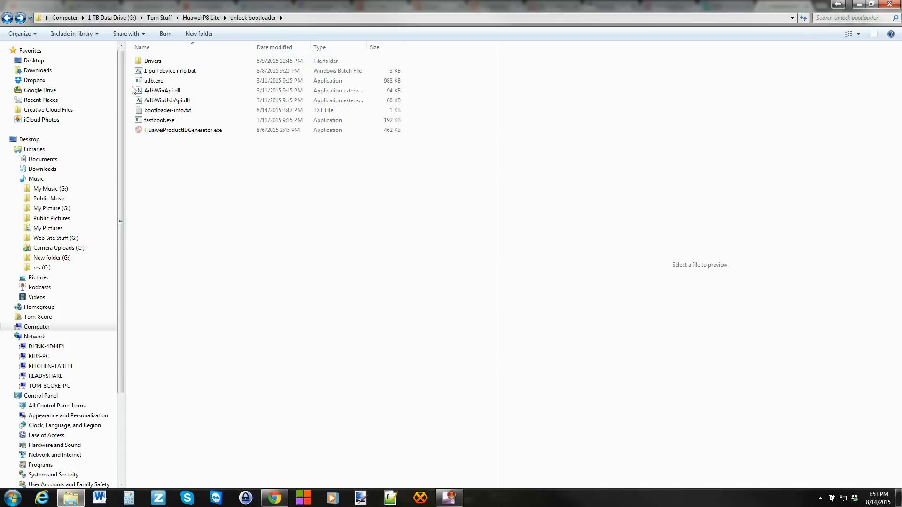
click(170, 70)
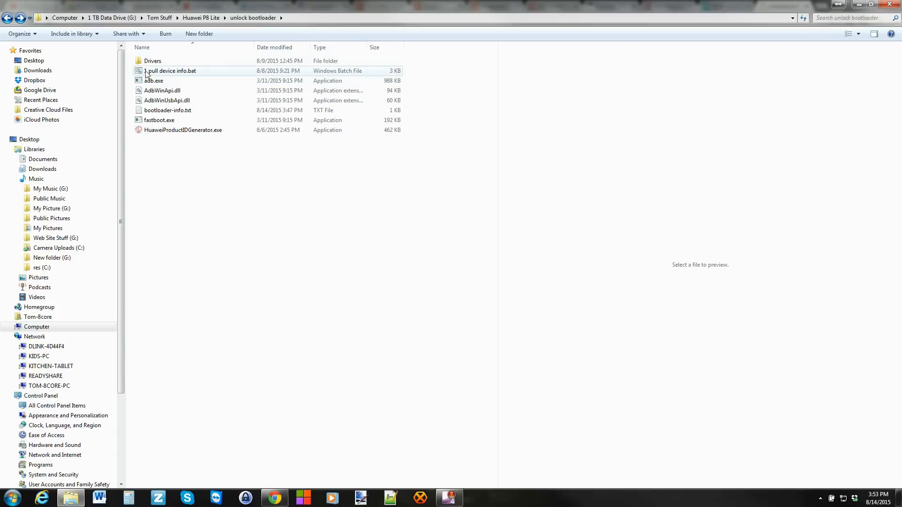
mouse_move(154, 75)
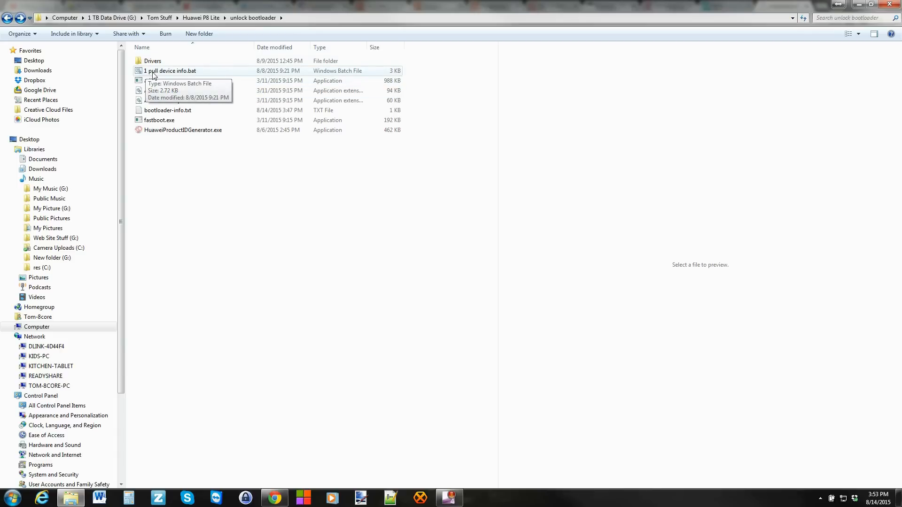
mouse_move(198, 75)
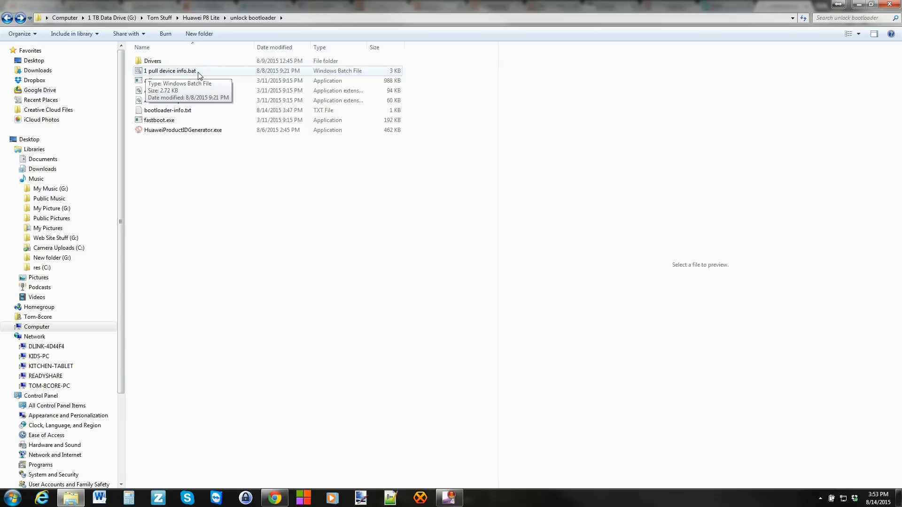
double_click(170, 70)
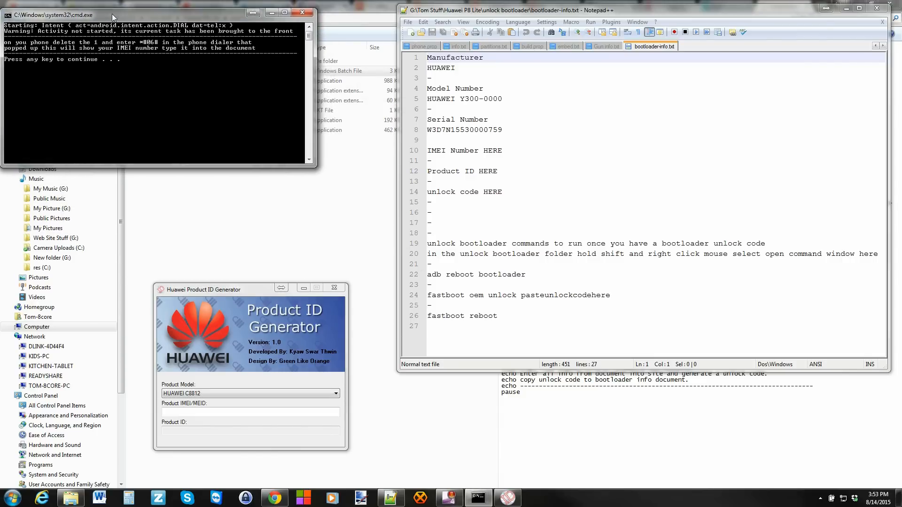
drag(203, 289, 73, 181)
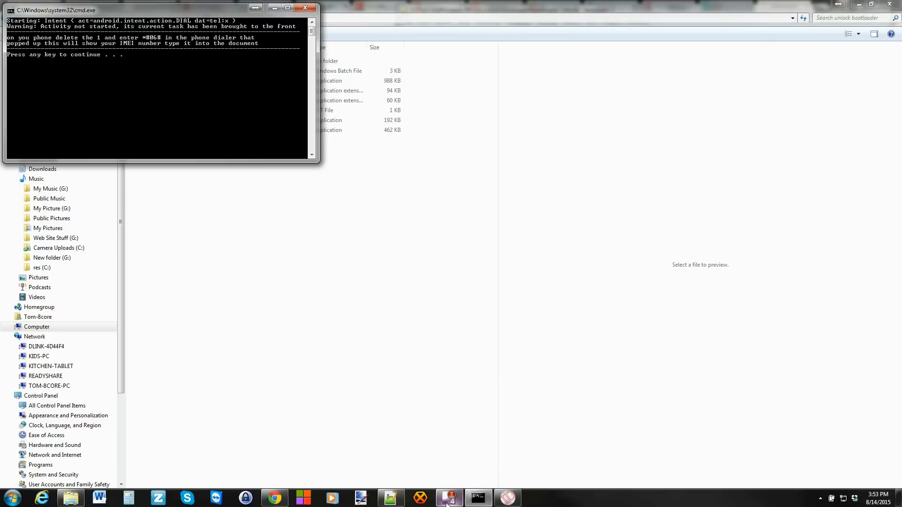
click(505, 498)
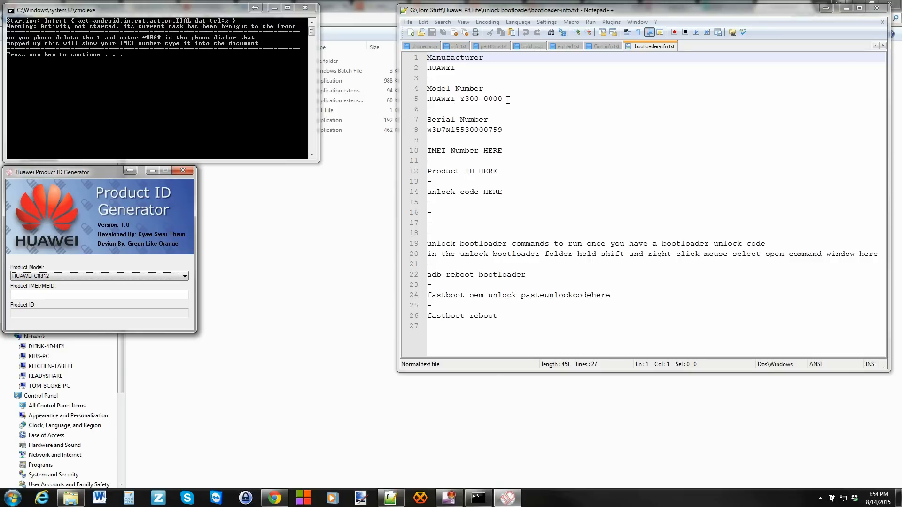
mouse_move(476, 132)
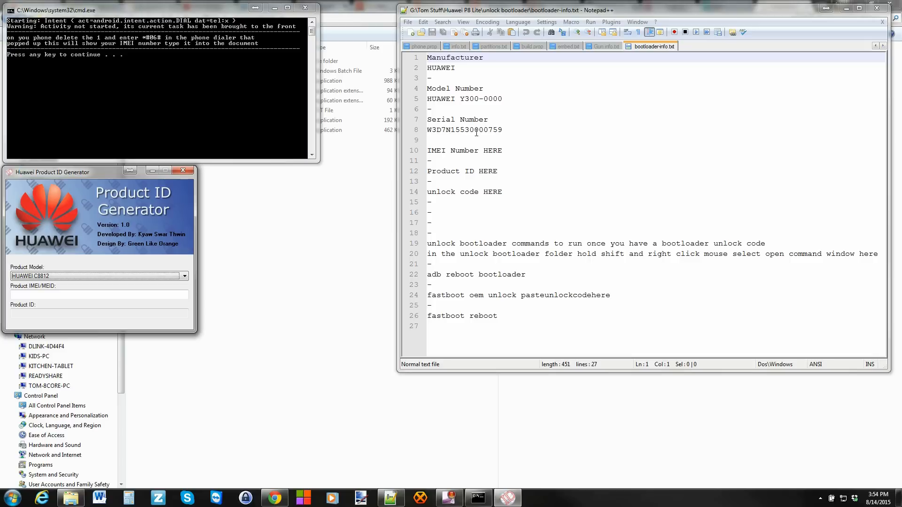
mouse_move(518, 152)
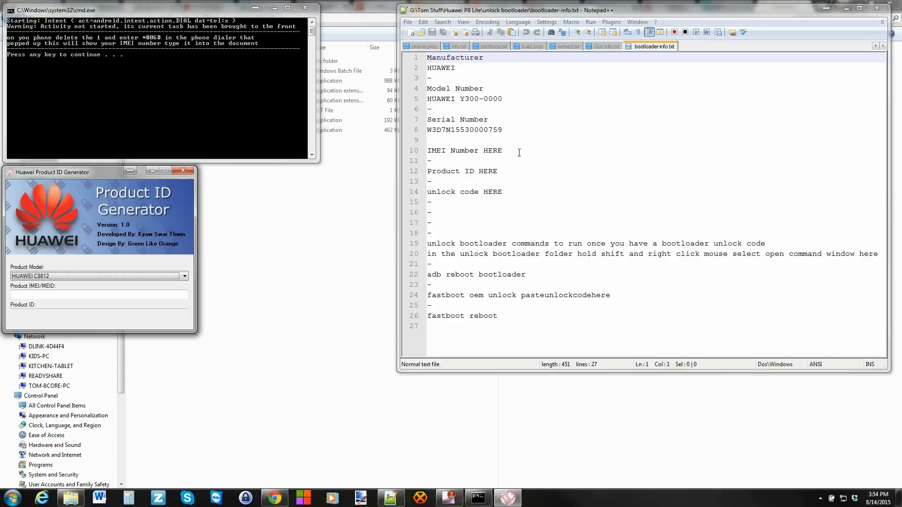
mouse_move(448, 182)
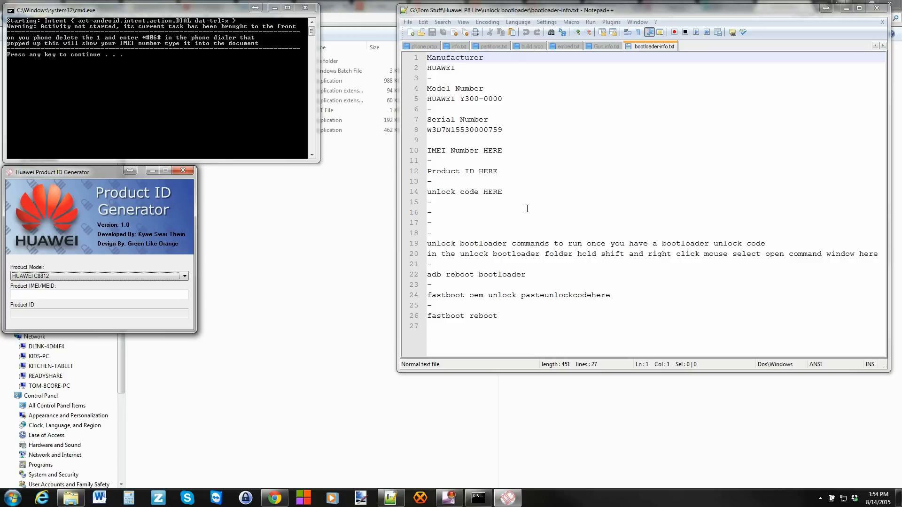
mouse_move(508, 211)
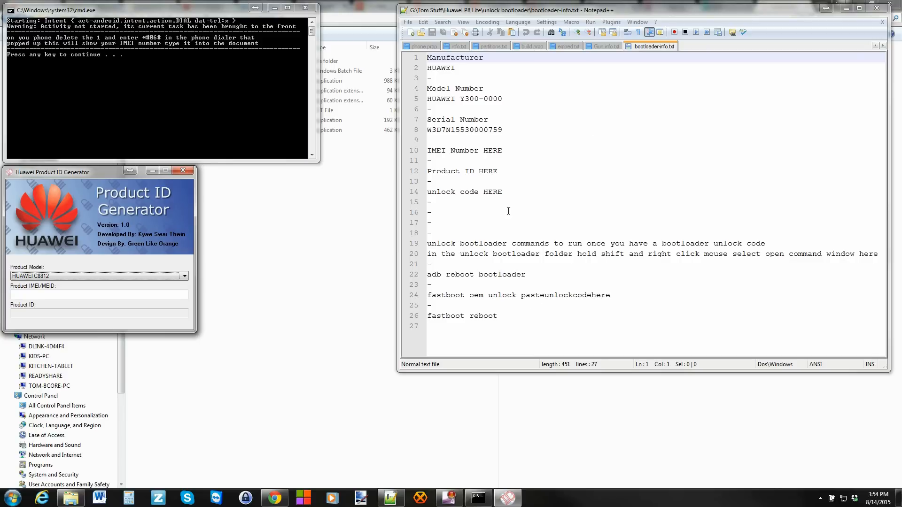
mouse_move(552, 114)
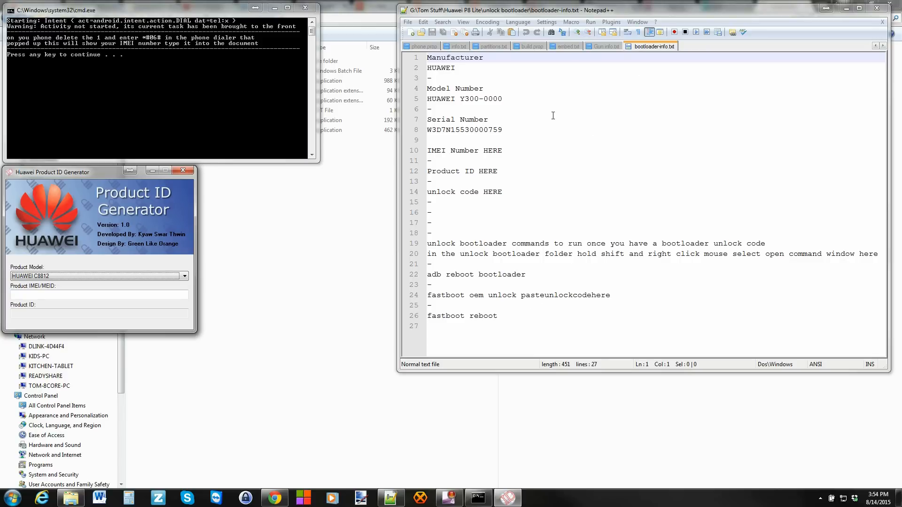
mouse_move(535, 127)
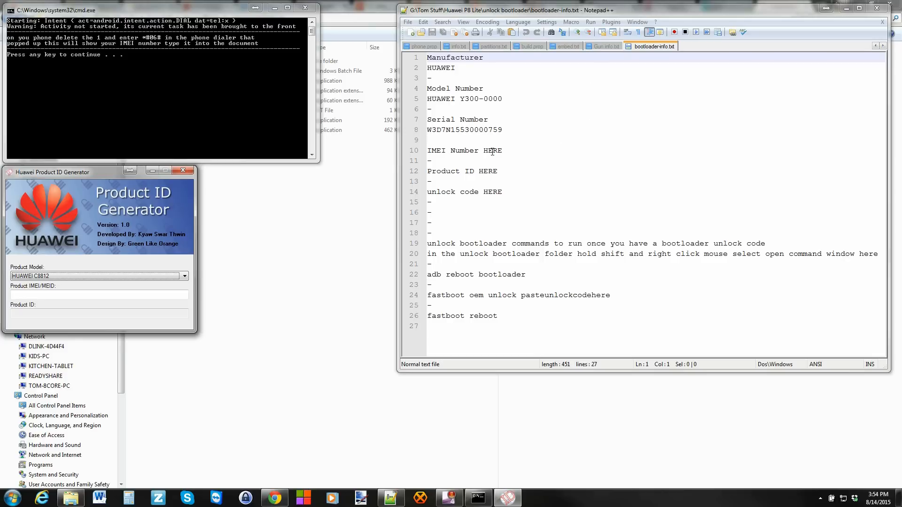
mouse_move(163, 283)
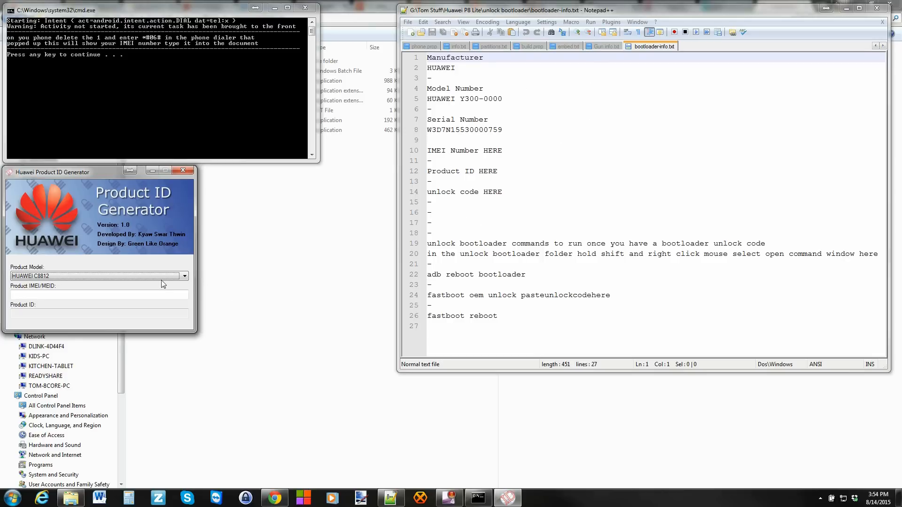
mouse_move(133, 217)
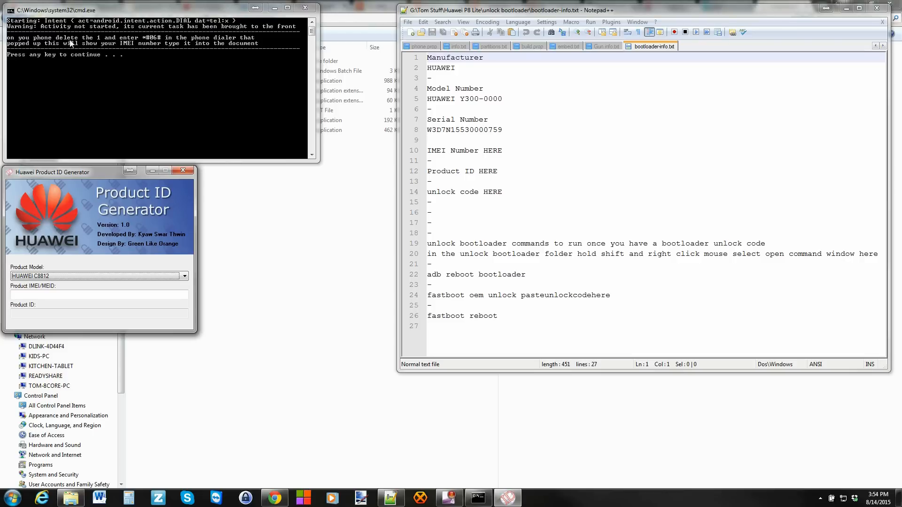
mouse_move(79, 45)
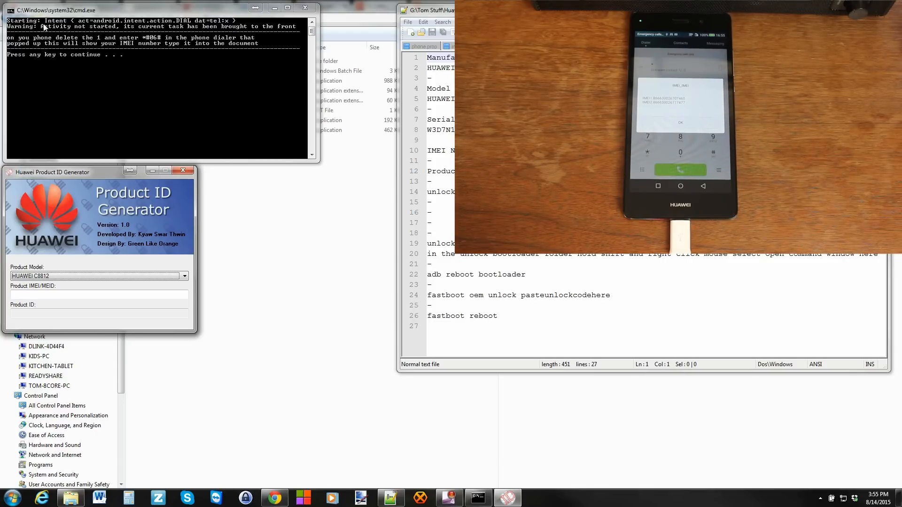
click(439, 161)
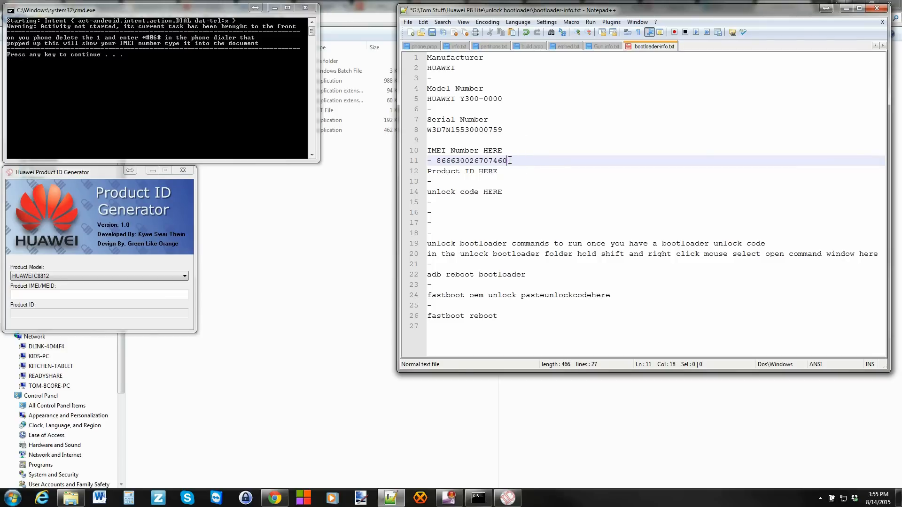
- Copy the IMEI from the notes and choose HUAWEI Y300-0000 in the Product ID Generator
right_click(469, 161)
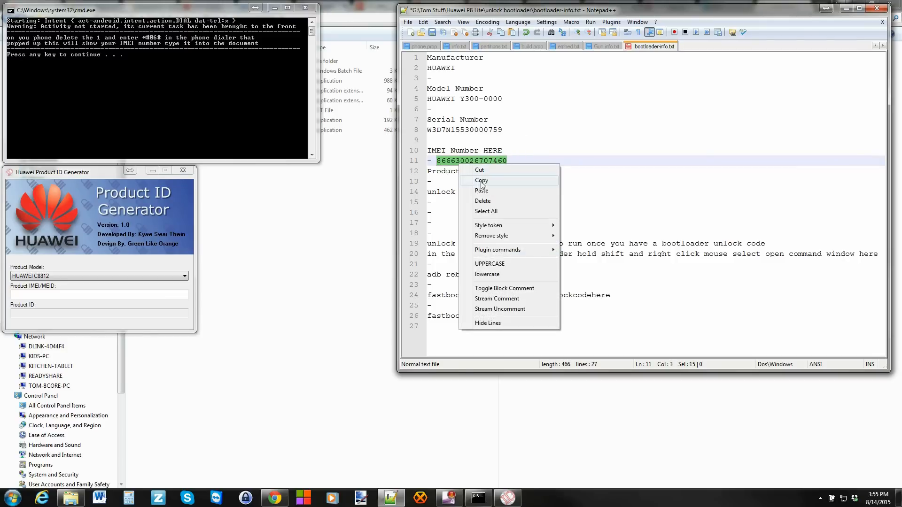
click(97, 275)
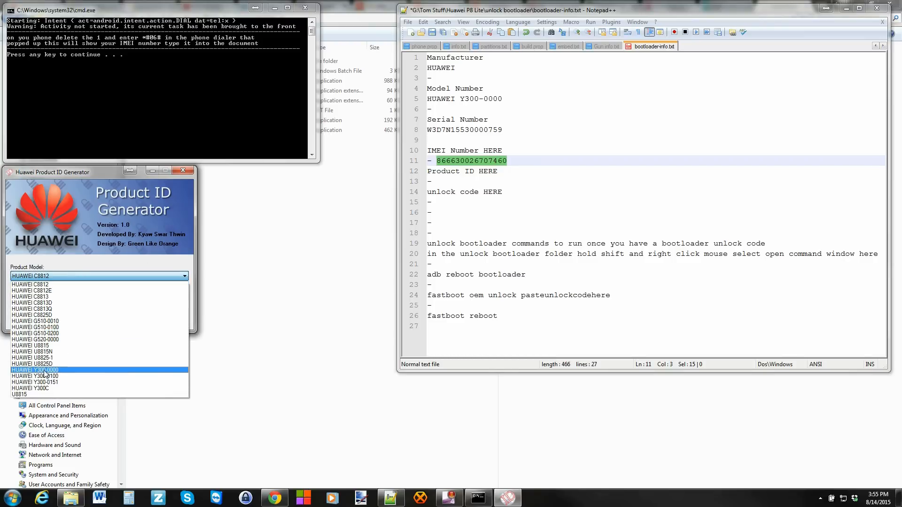
click(36, 370)
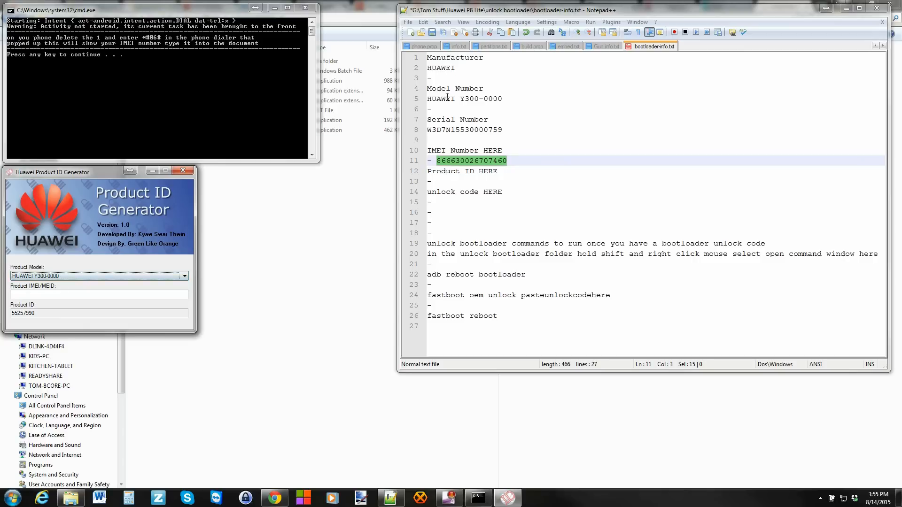
- Paste the IMEI into Product IMEI/MEID and select the generated Product ID 26156718
click(97, 294)
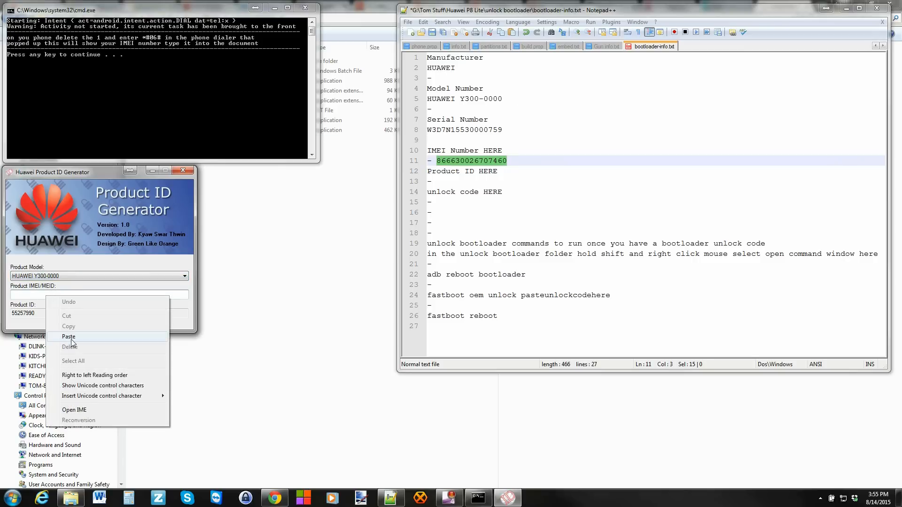
click(69, 337)
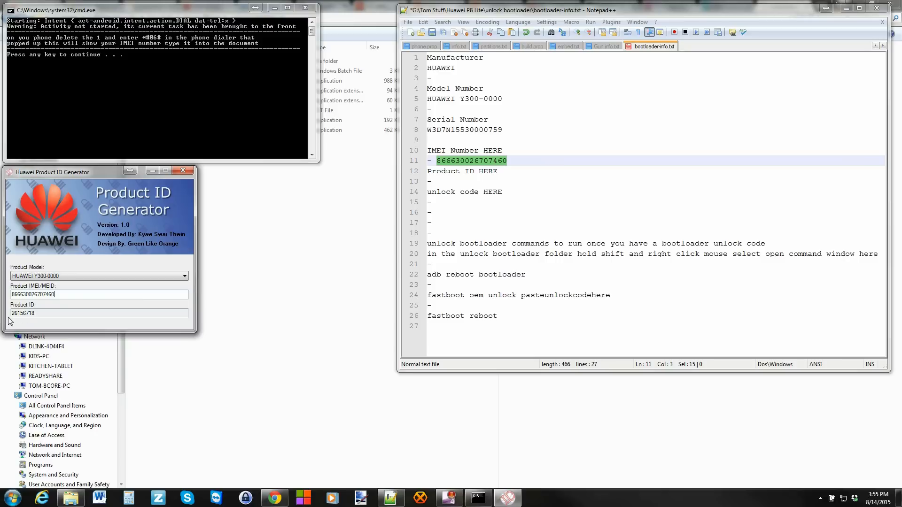
double_click(22, 313)
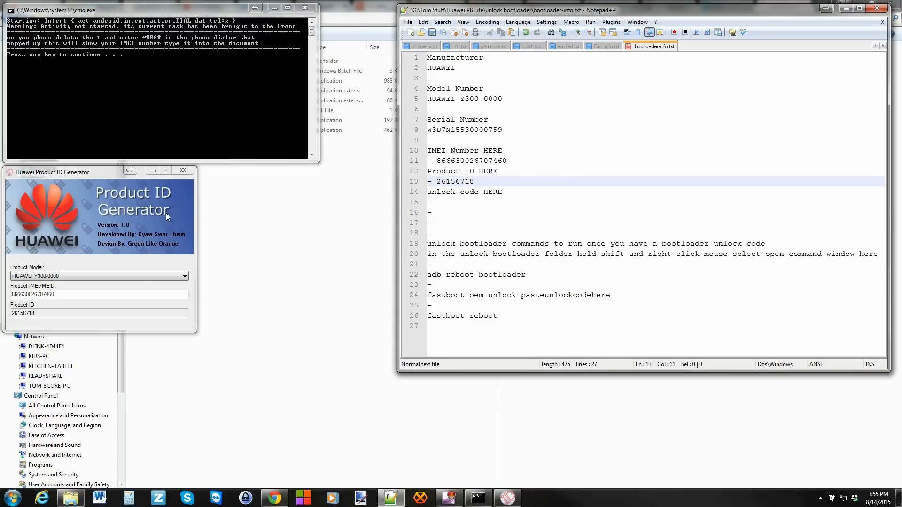
mouse_move(475, 147)
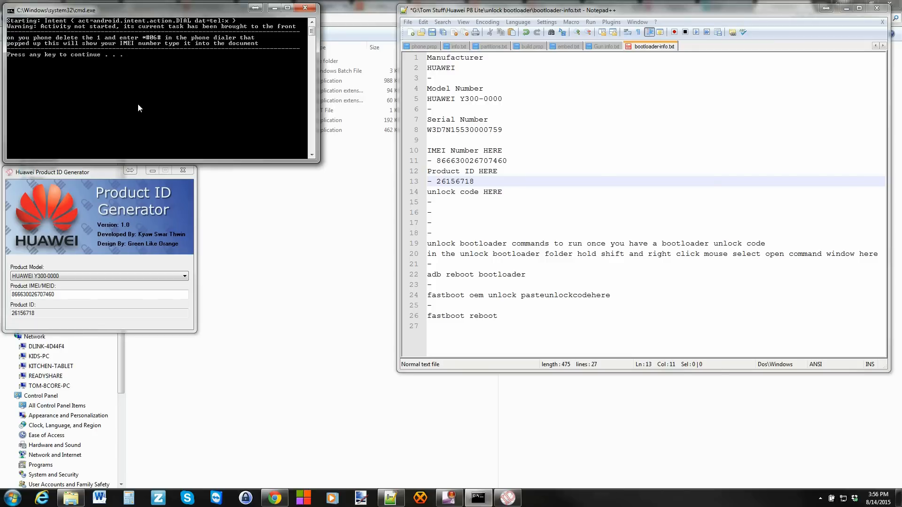
- Continue the batch script to its Product ID instruction screen
key(enter)
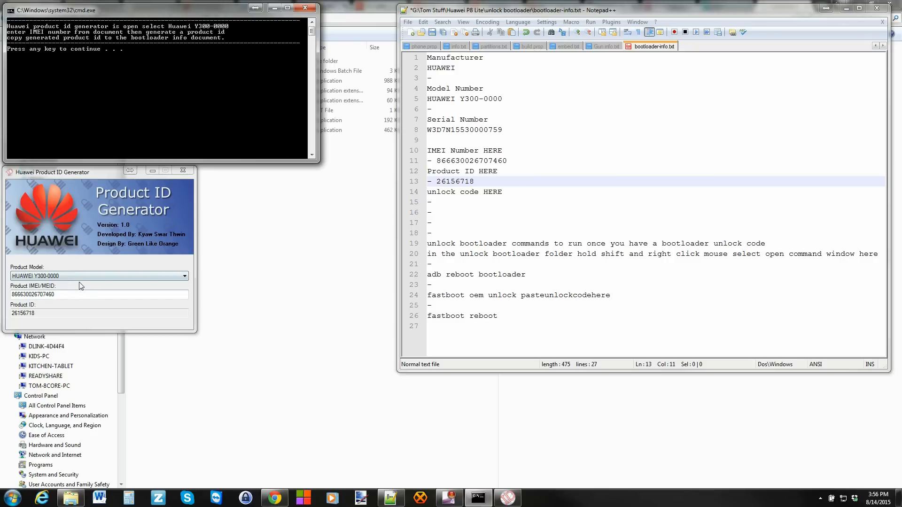
mouse_move(167, 97)
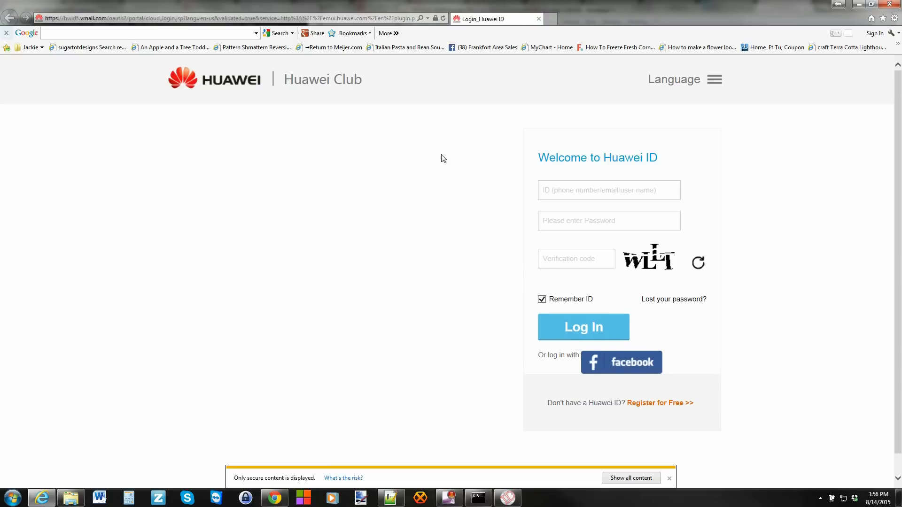
mouse_move(666, 127)
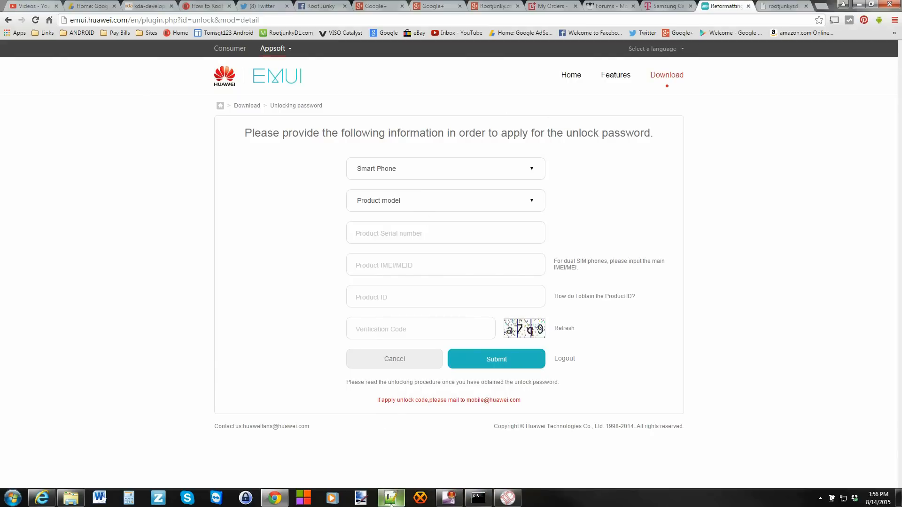
mouse_move(391, 496)
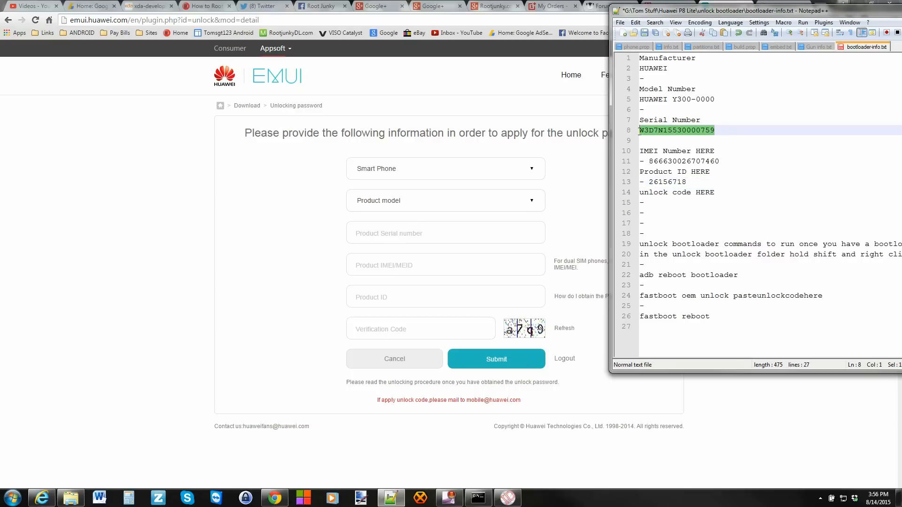
click(445, 233)
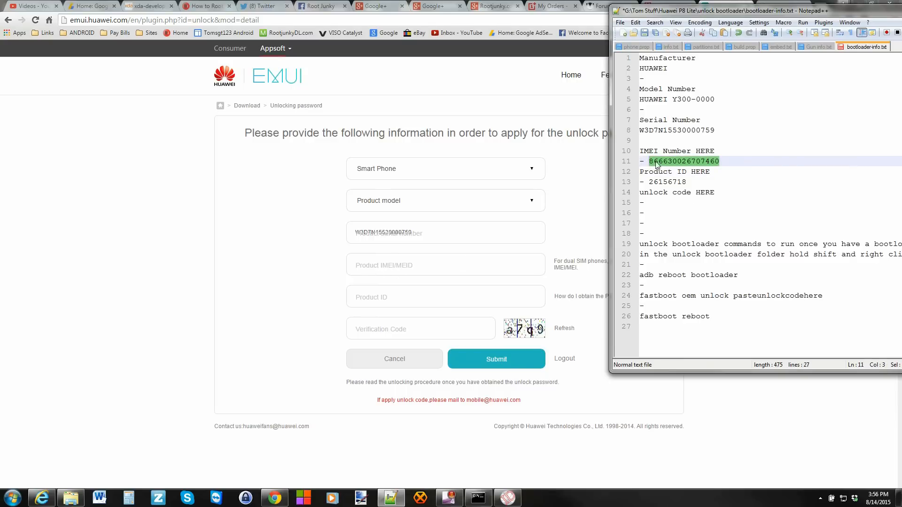
click(445, 265)
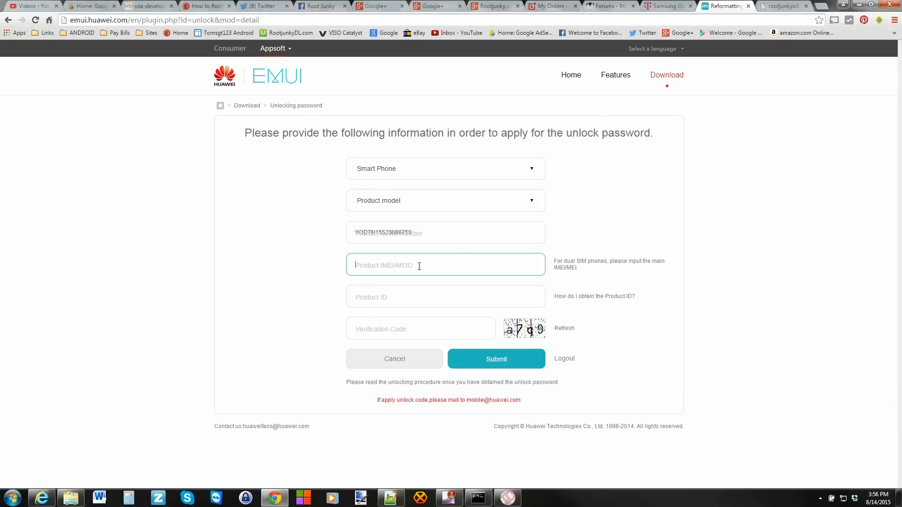
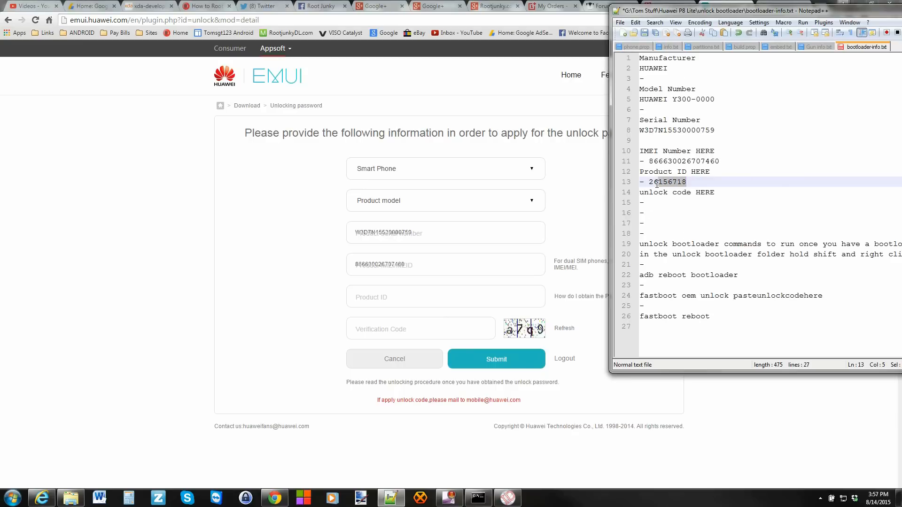
- Copy Product ID 26156718 and enter it into the form's Product ID field
right_click(665, 181)
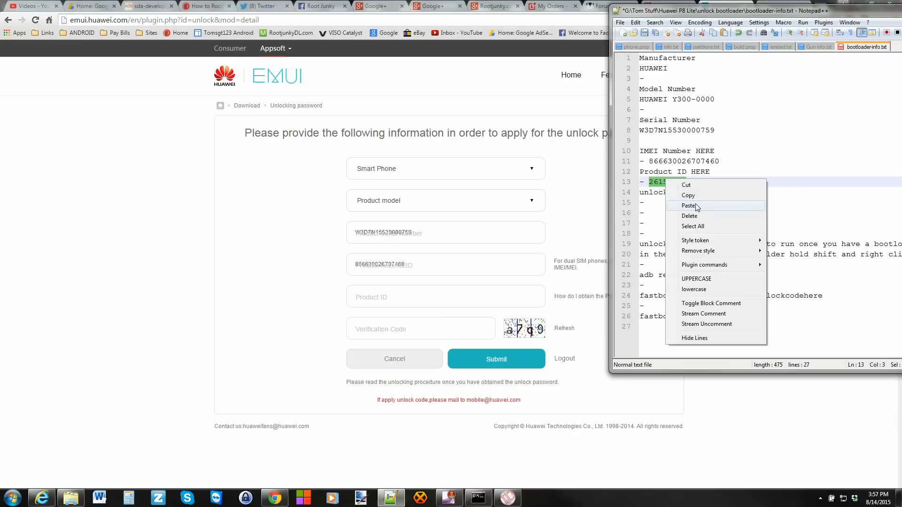
click(689, 205)
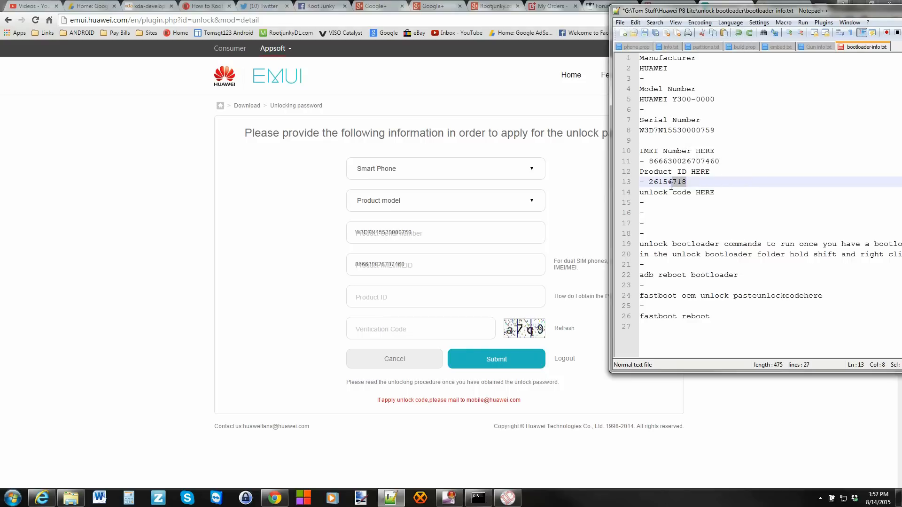
right_click(671, 179)
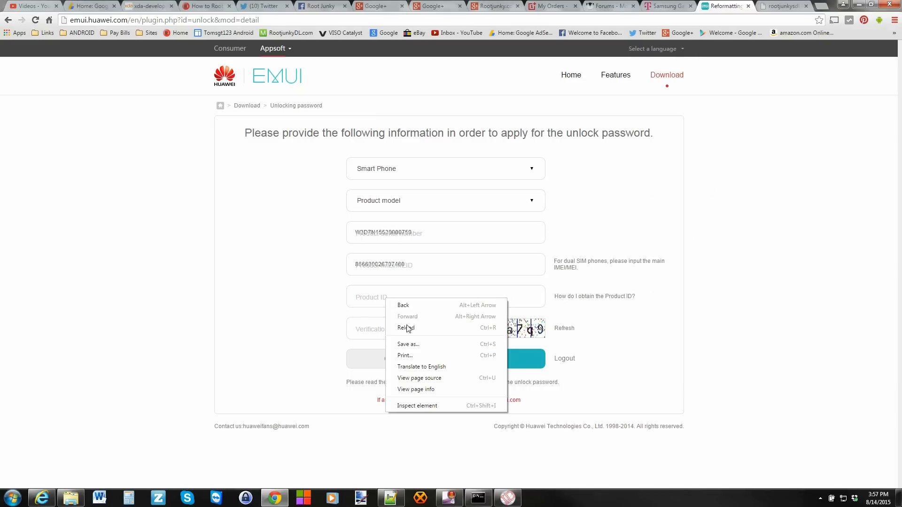
mouse_move(403, 304)
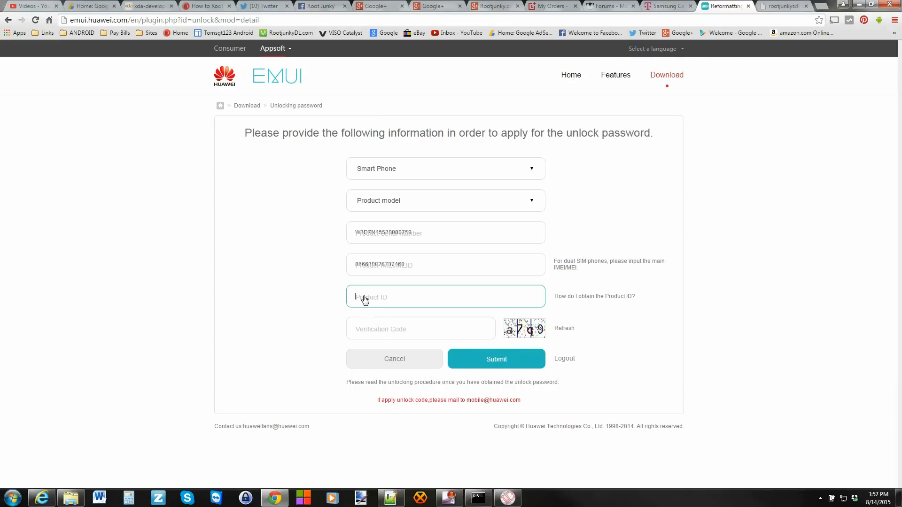
text(26156718)
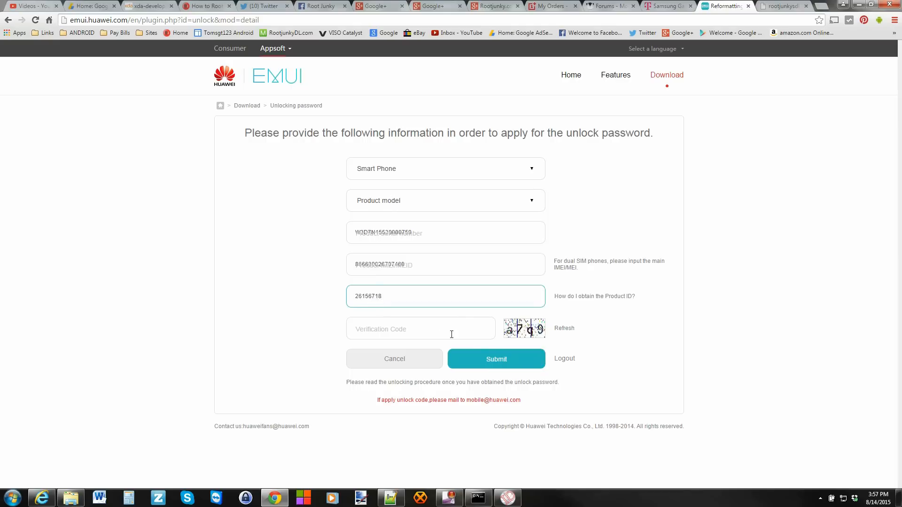
- Refresh the verification image and type the code 'q50'
click(421, 328)
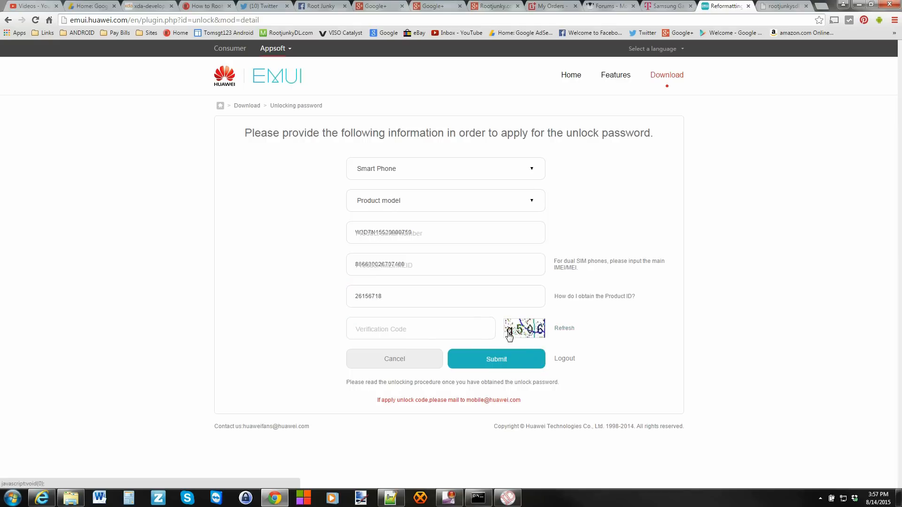
text(q)
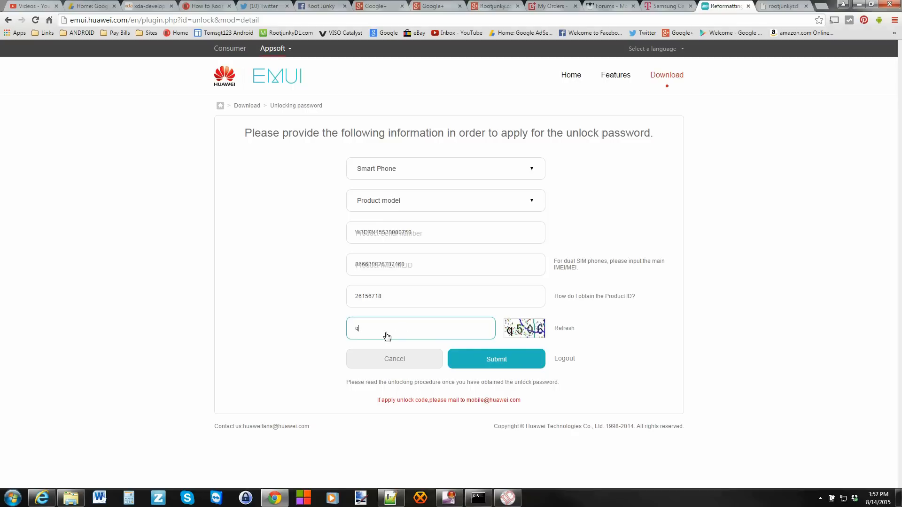
text(506)
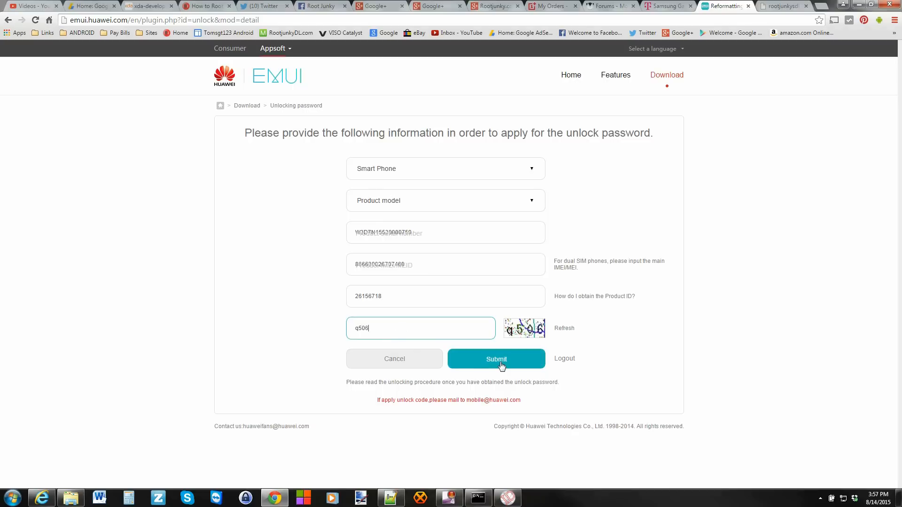
- Submit the form, choose product model HUAWEI Y300-0000 and resubmit
click(496, 358)
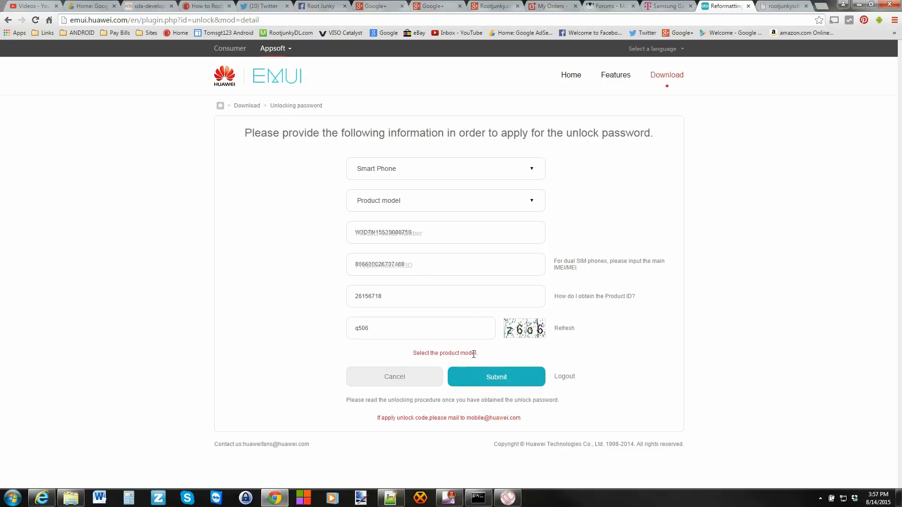
click(444, 200)
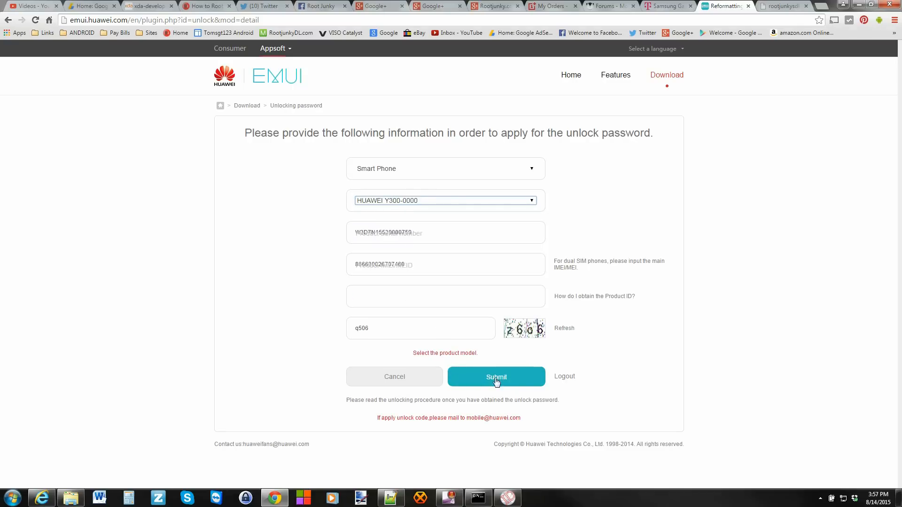
click(495, 376)
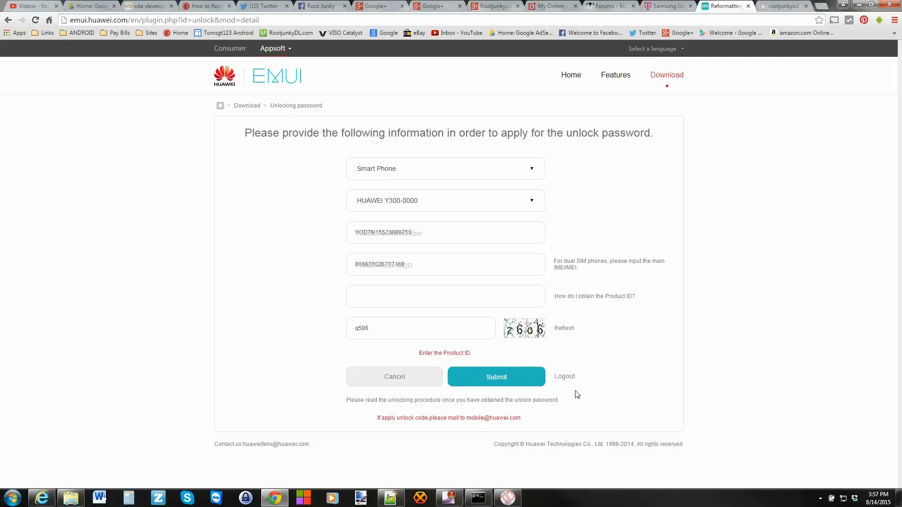
mouse_move(491, 395)
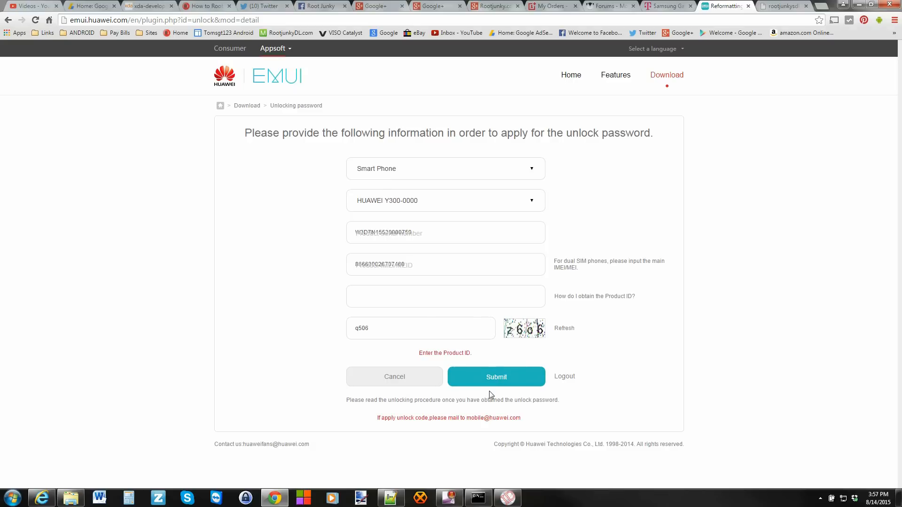
click(564, 328)
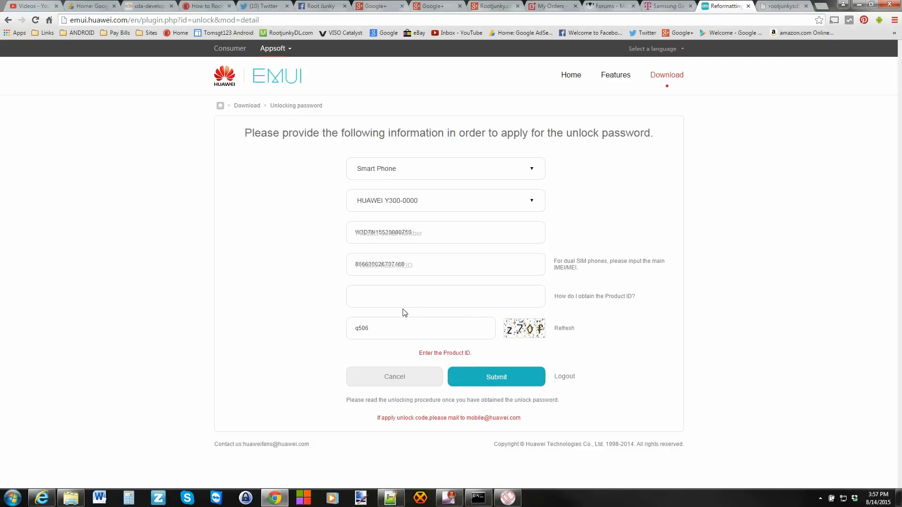
click(445, 295)
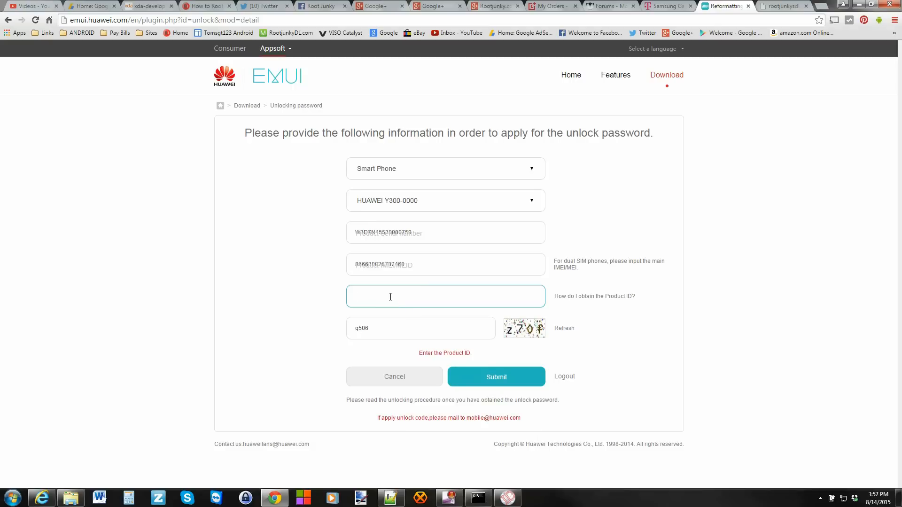
text(26156718)
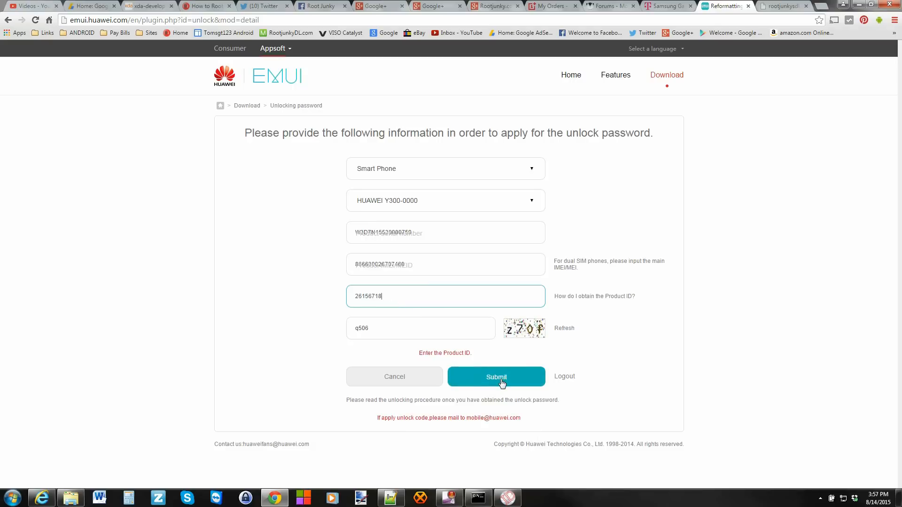
click(420, 328)
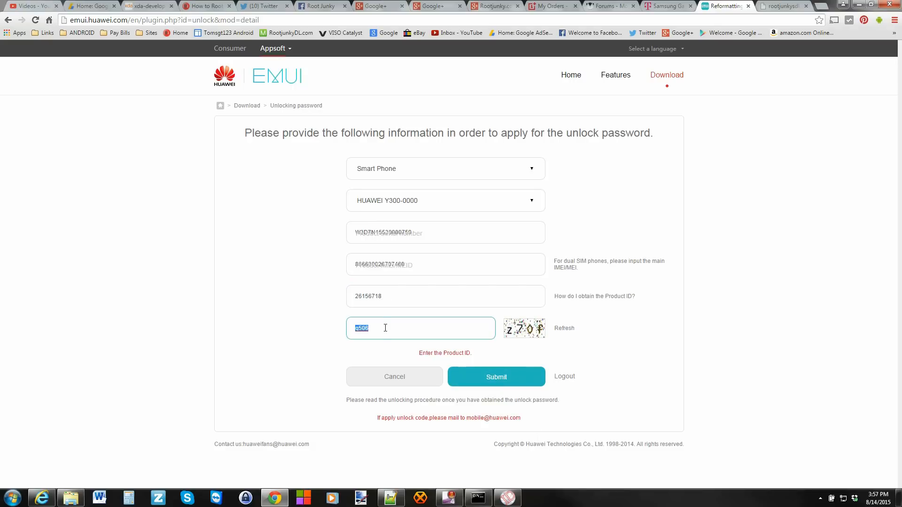
text(z)
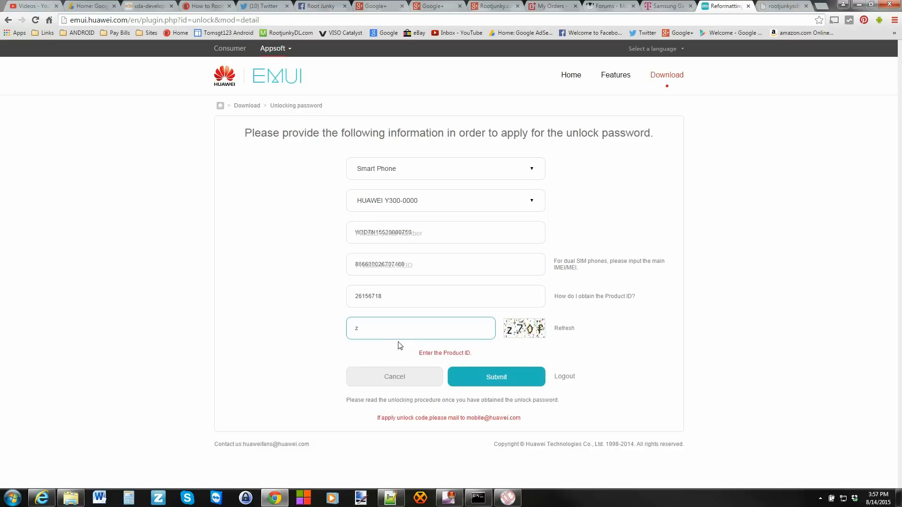
text(70f)
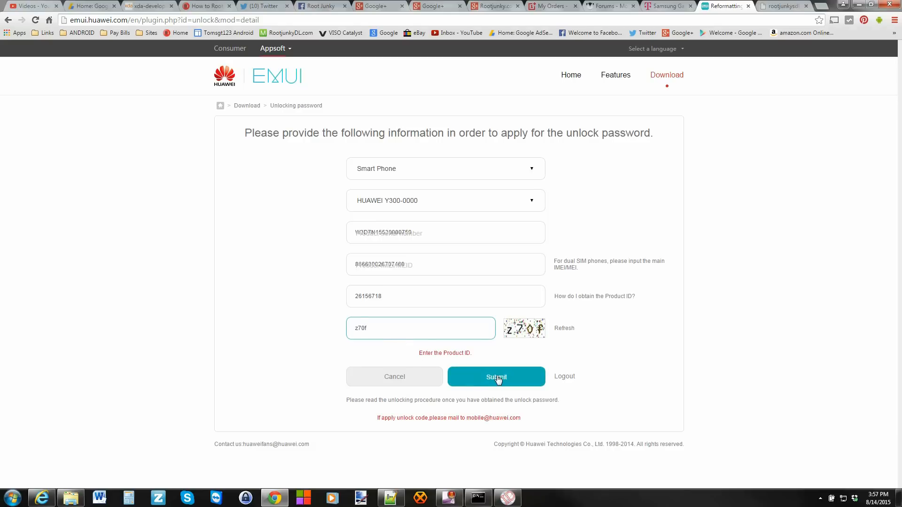
click(496, 377)
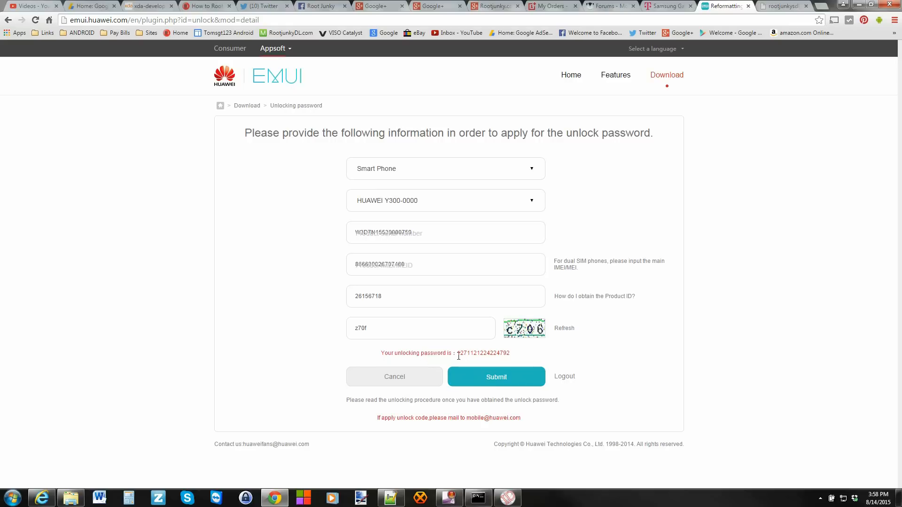
drag(458, 353, 508, 354)
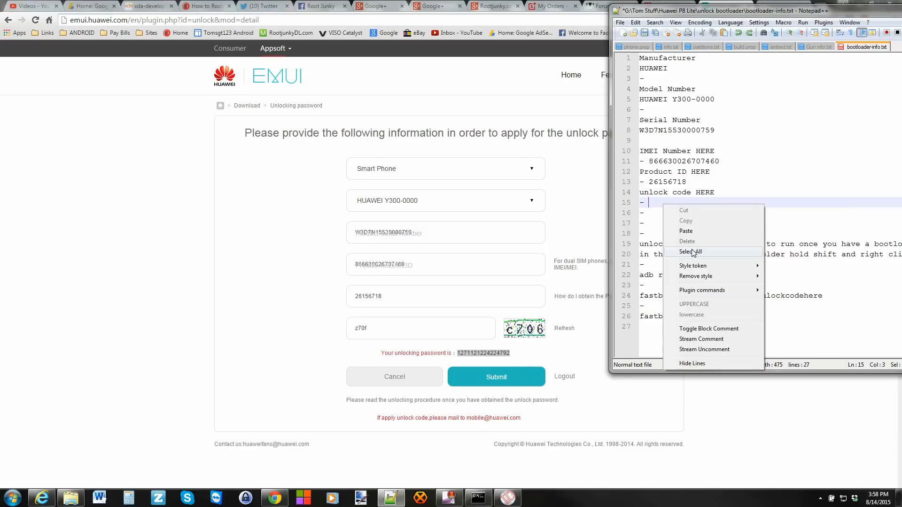
click(684, 231)
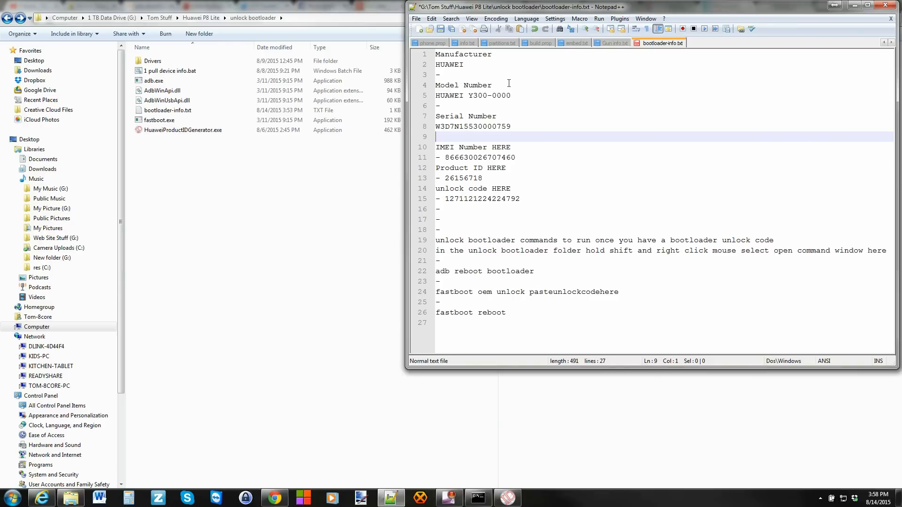
mouse_move(418, 295)
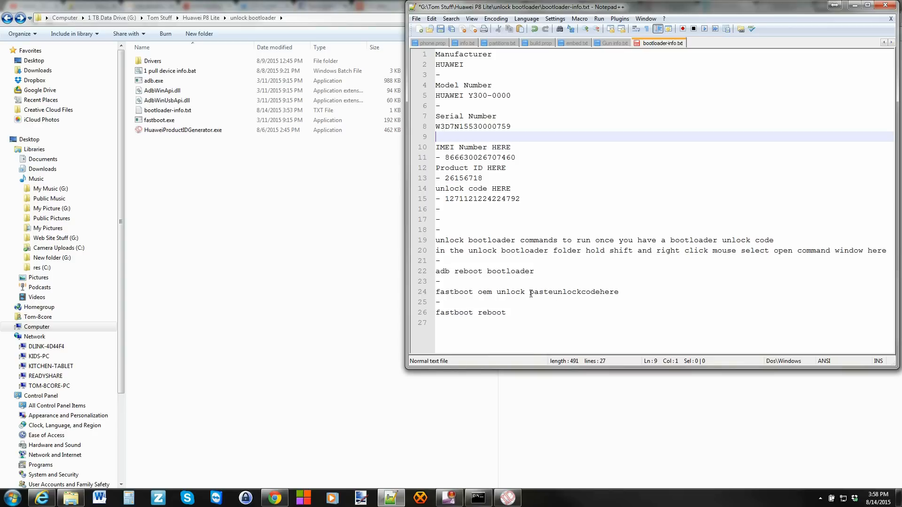
- Replace the 'pasteunlockcodehere' placeholder in the fastboot oem unlock command with the code
double_click(573, 291)
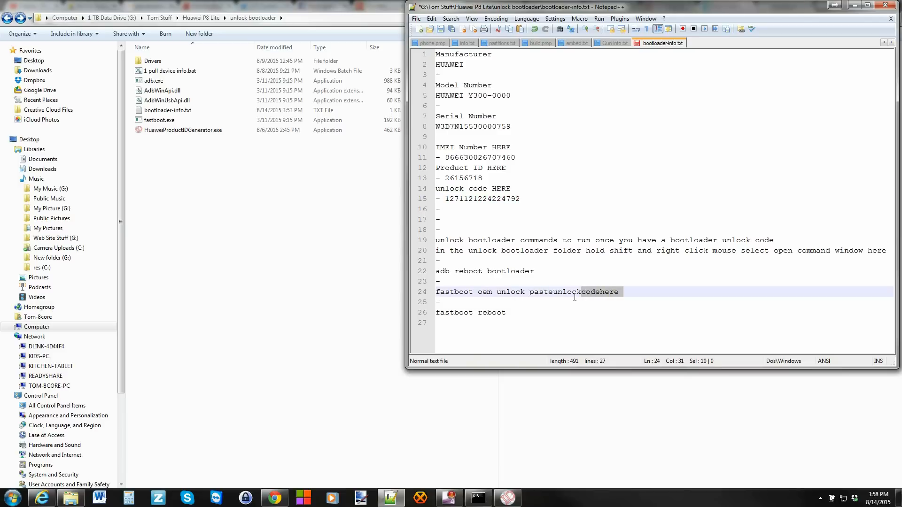
right_click(575, 296)
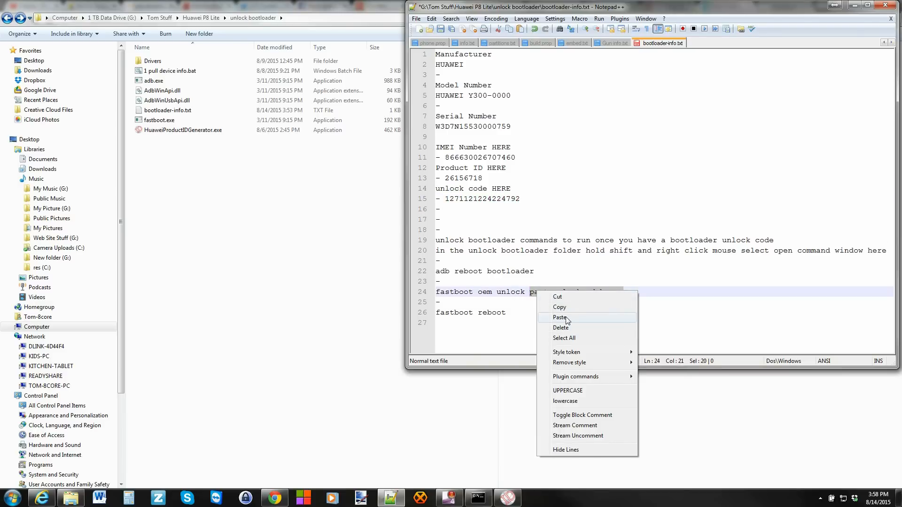
click(560, 318)
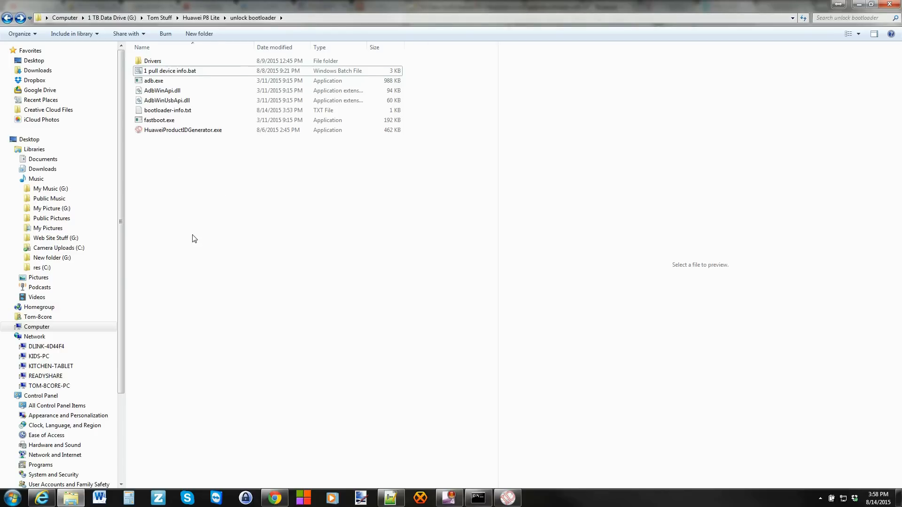
- Start a console in the unlock bootloader folder and run 'adb devices' to list the phone
right_click(194, 238)
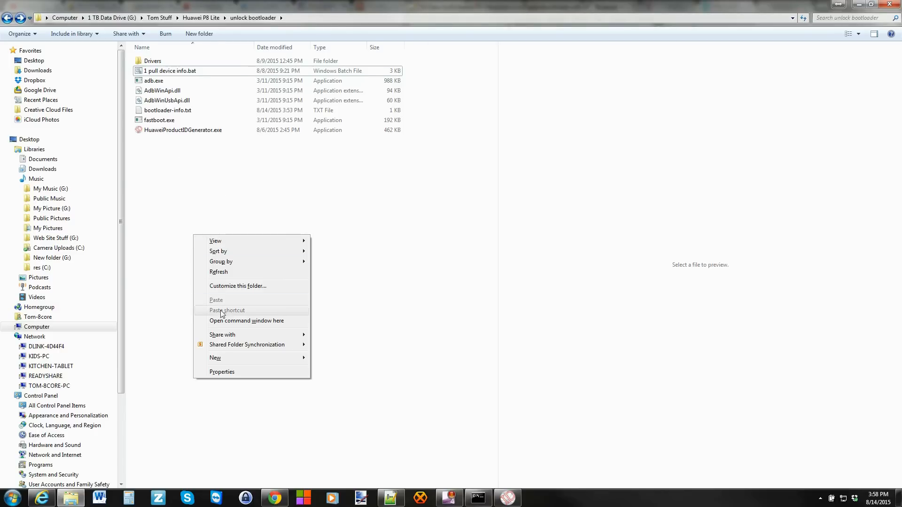
click(247, 321)
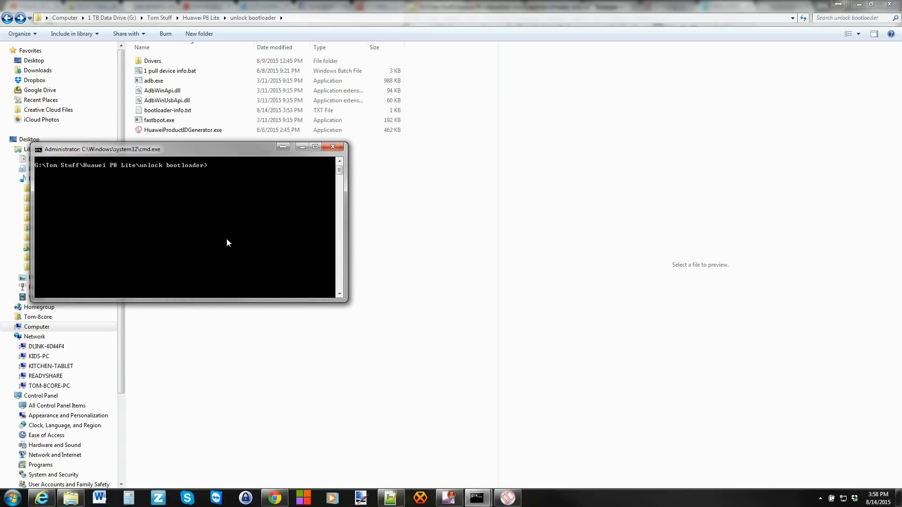
text(adb devices)
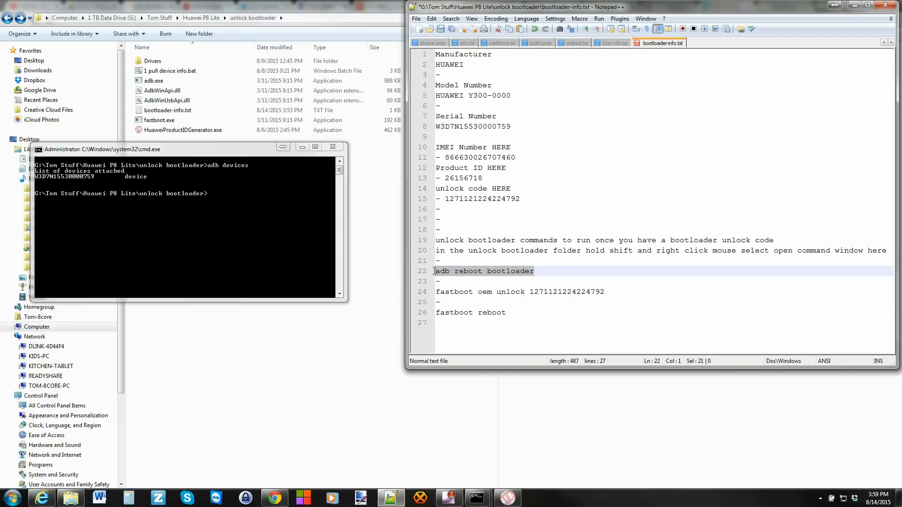
- Paste the 'adb reboot bootloader' command into the console
right_click(482, 271)
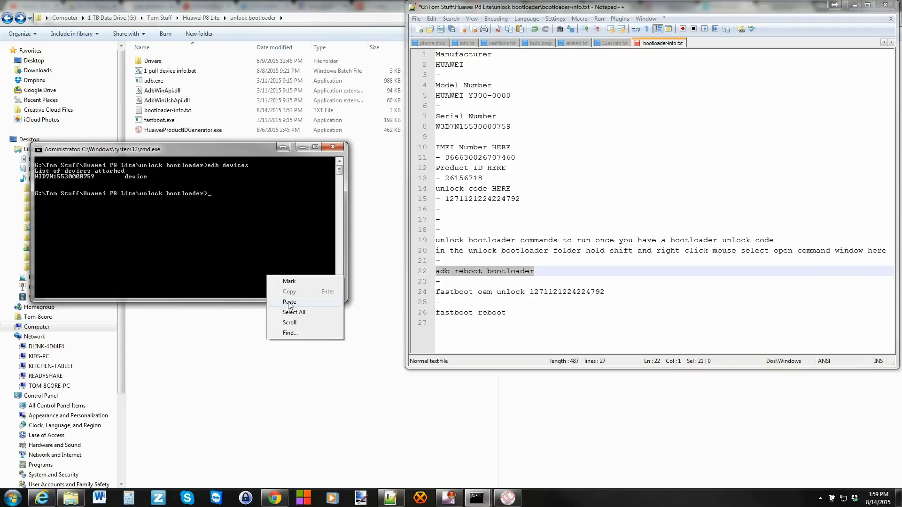
click(290, 302)
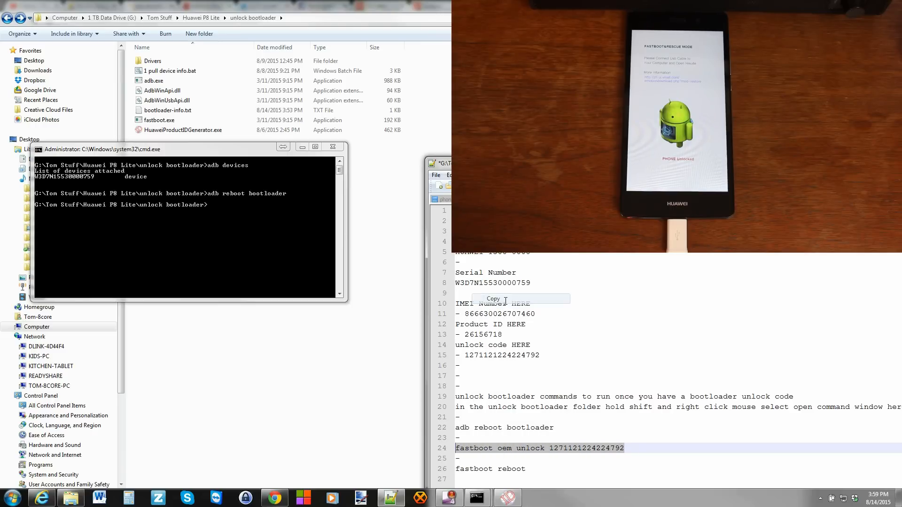
click(219, 302)
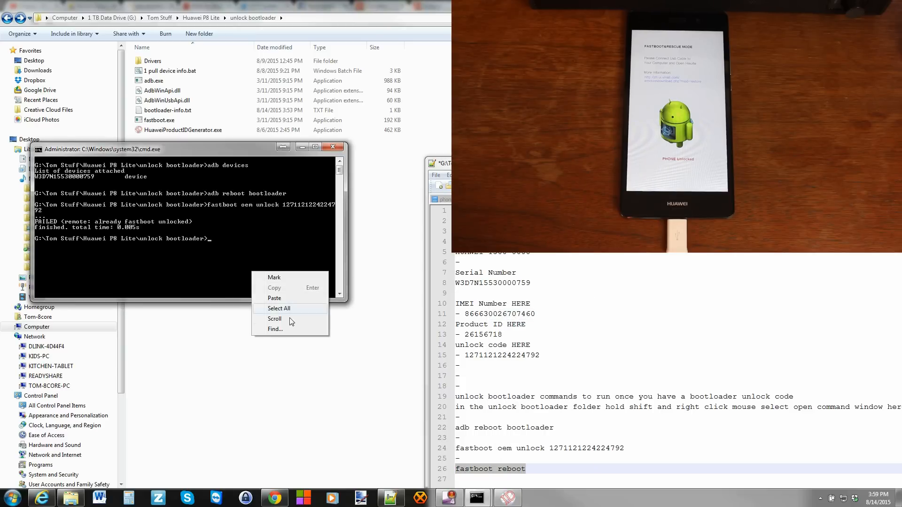
click(274, 298)
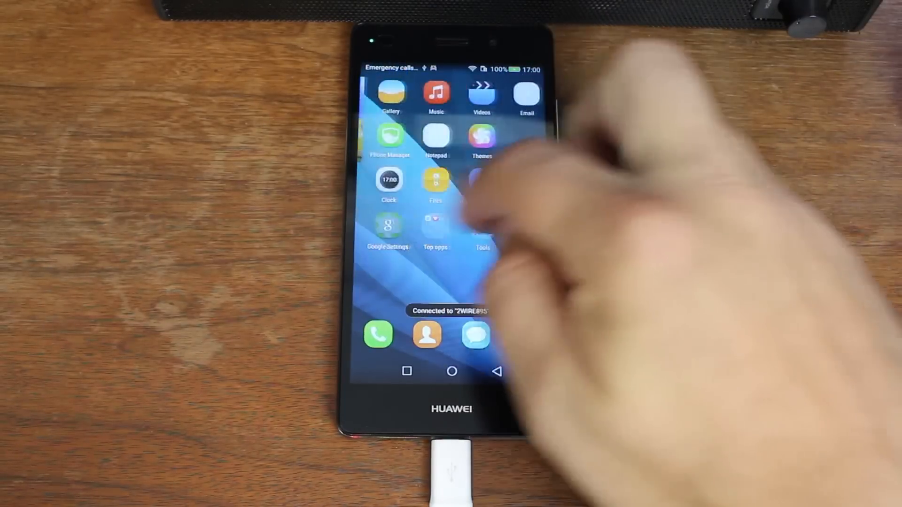
- Swipe the rebooted phone to its main EMUI home screen page
scroll(left, 3)
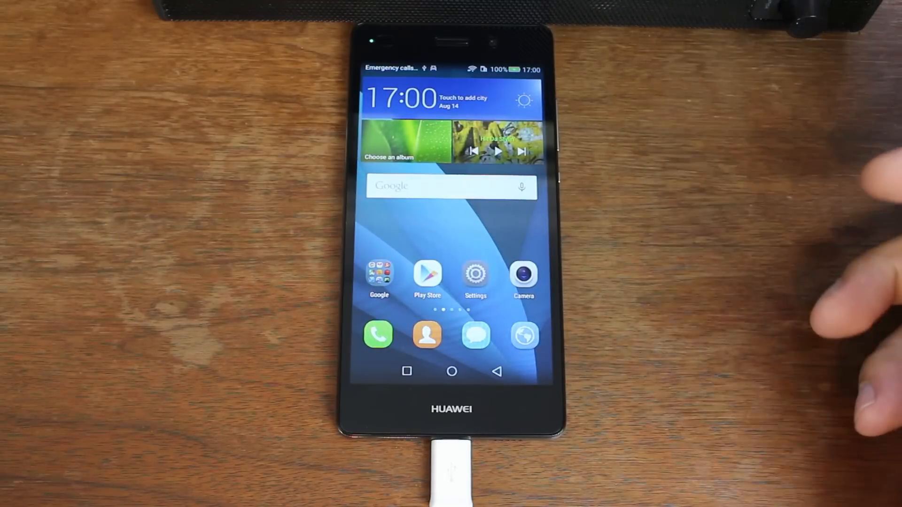